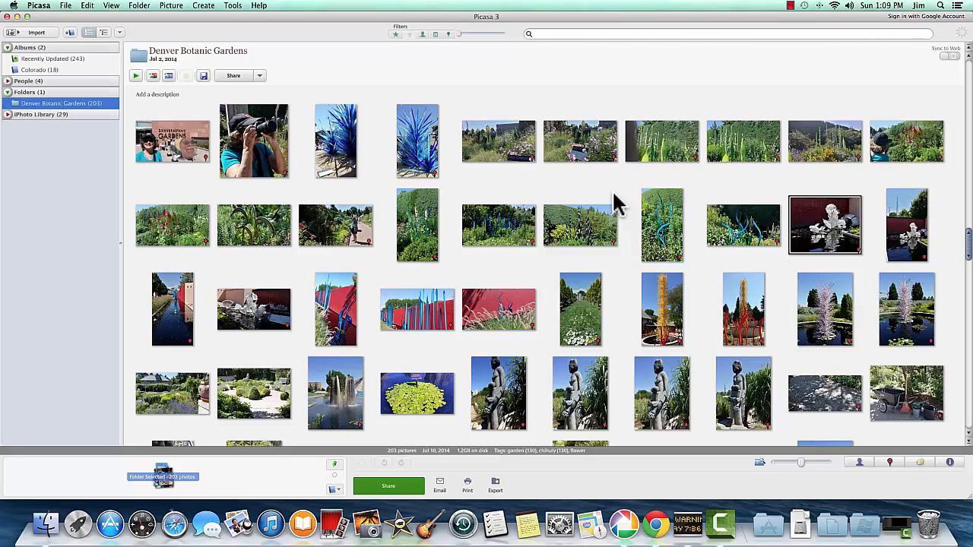
mouse_move(37, 17)
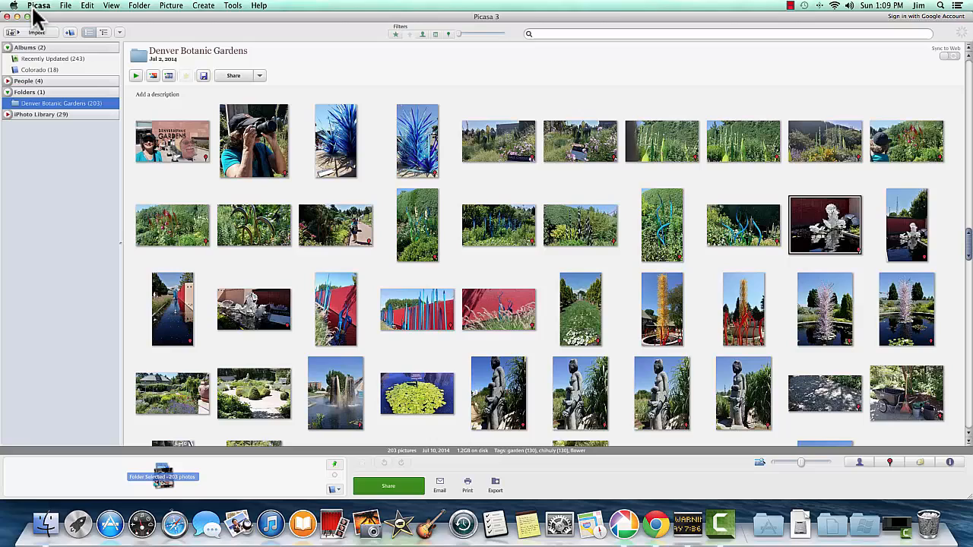
mouse_move(471, 275)
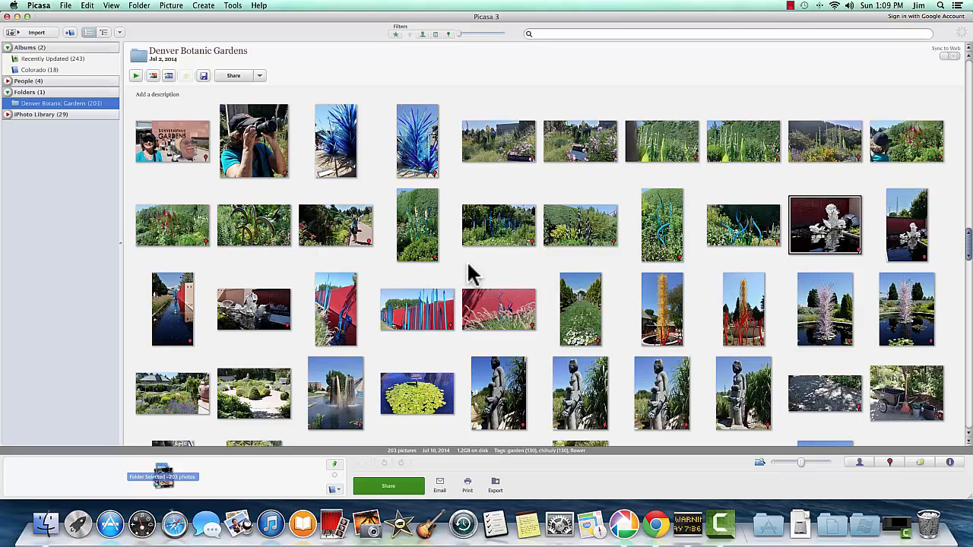
mouse_move(186, 168)
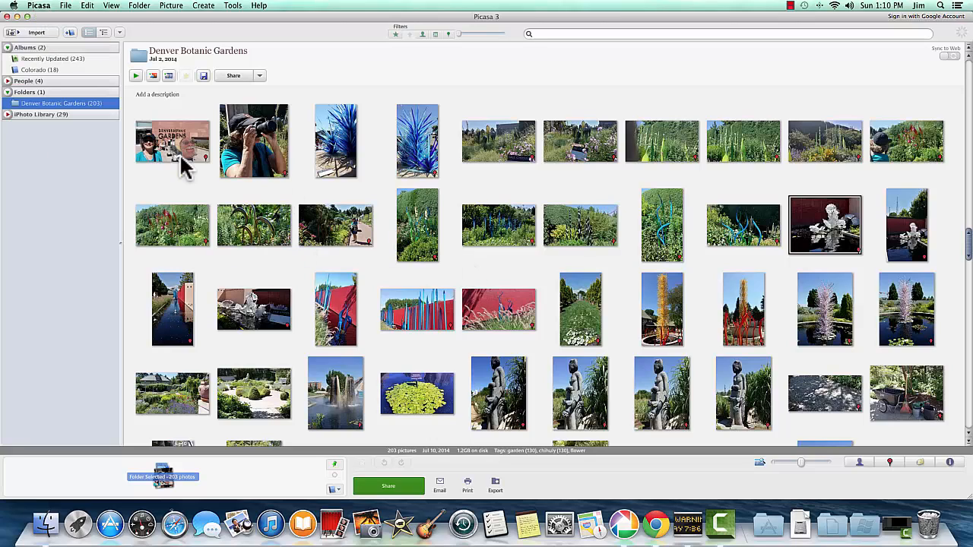
mouse_move(380, 184)
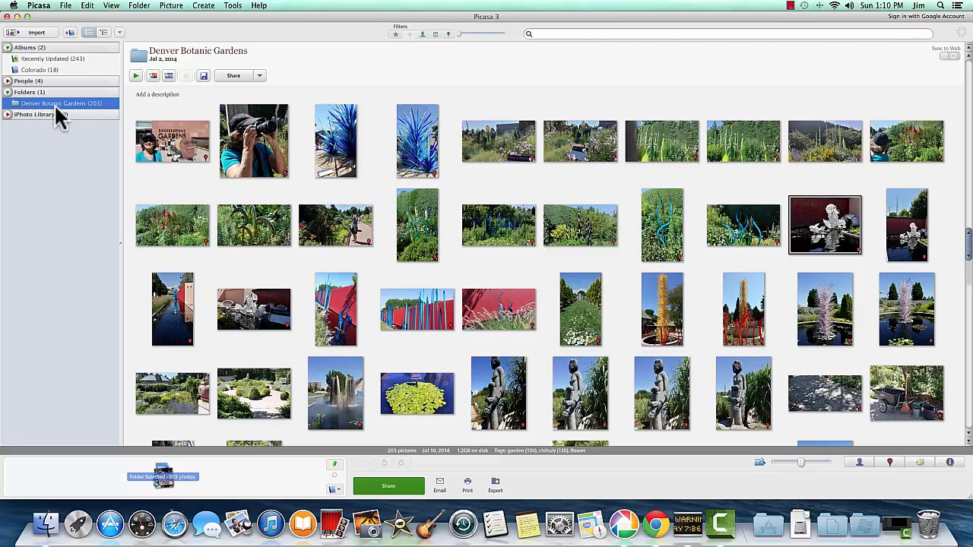
mouse_move(103, 159)
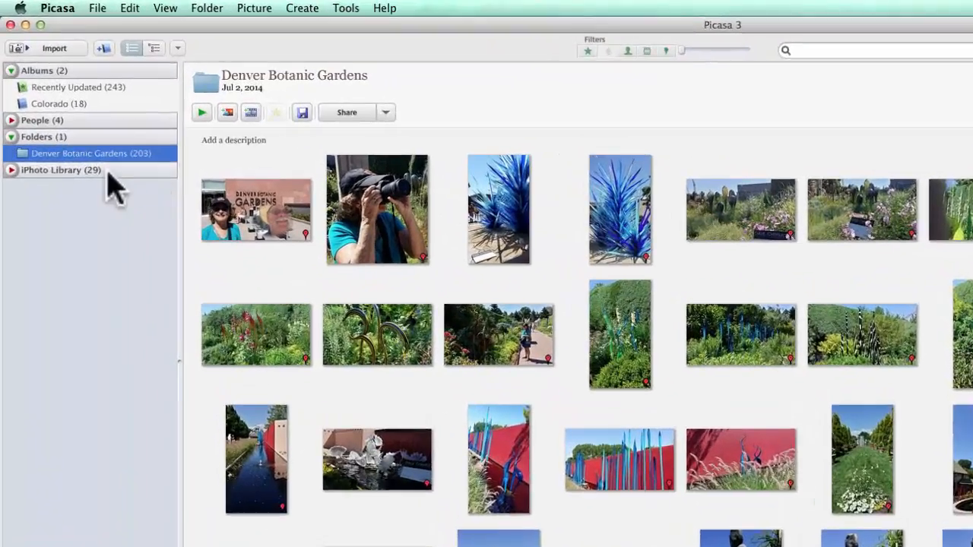
Expand the iPhoto Library entry to reveal its event folders in the sidebar.
click(13, 170)
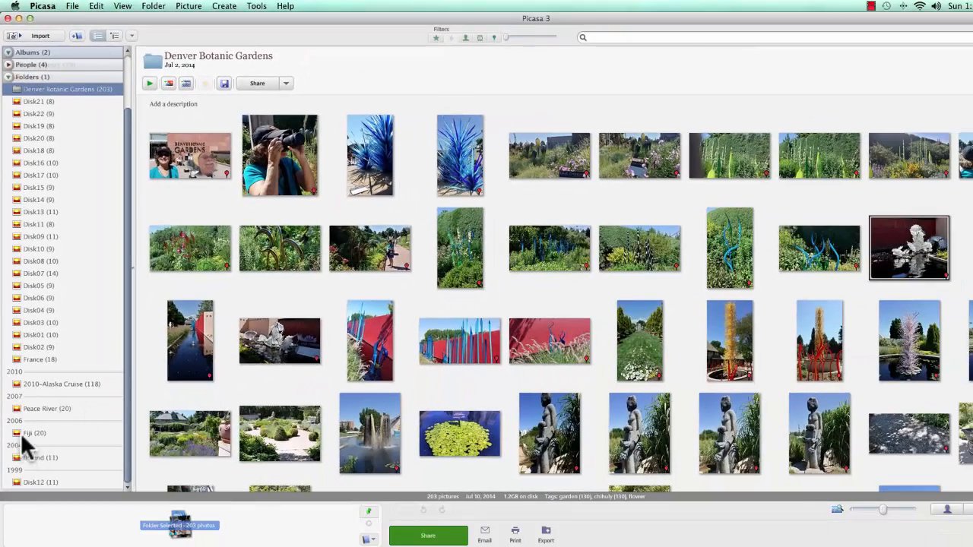
Open the pink flower photo from the Fiji folder in the Edit view.
click(33, 432)
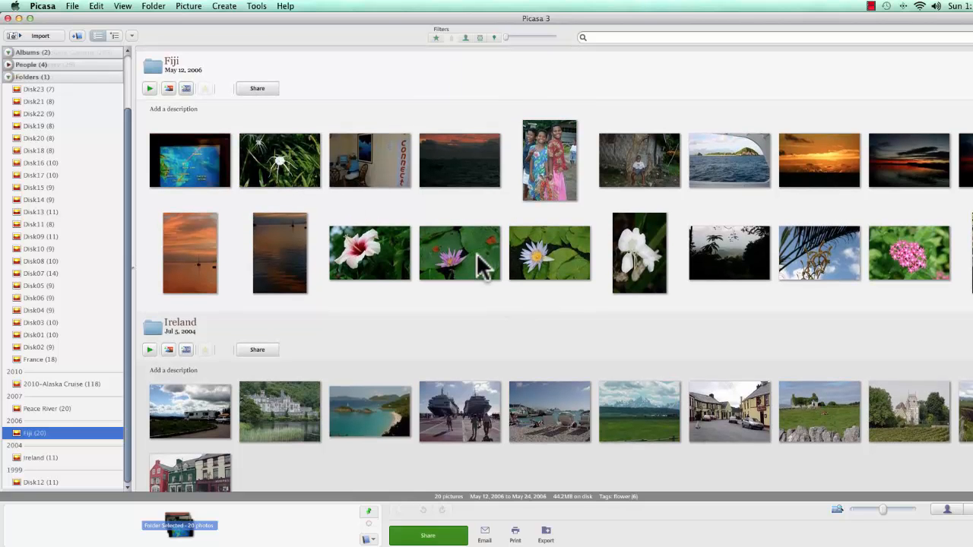
double_click(639, 252)
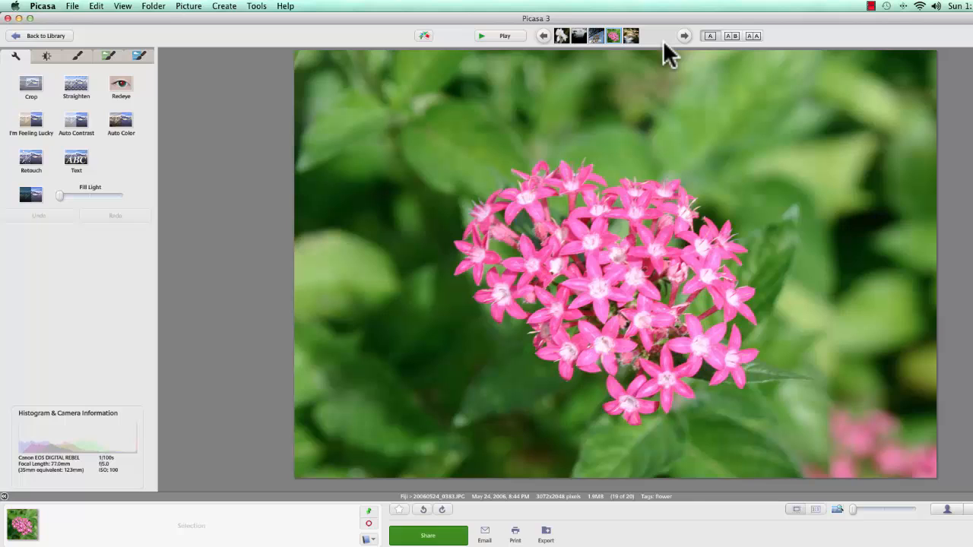
mouse_move(574, 140)
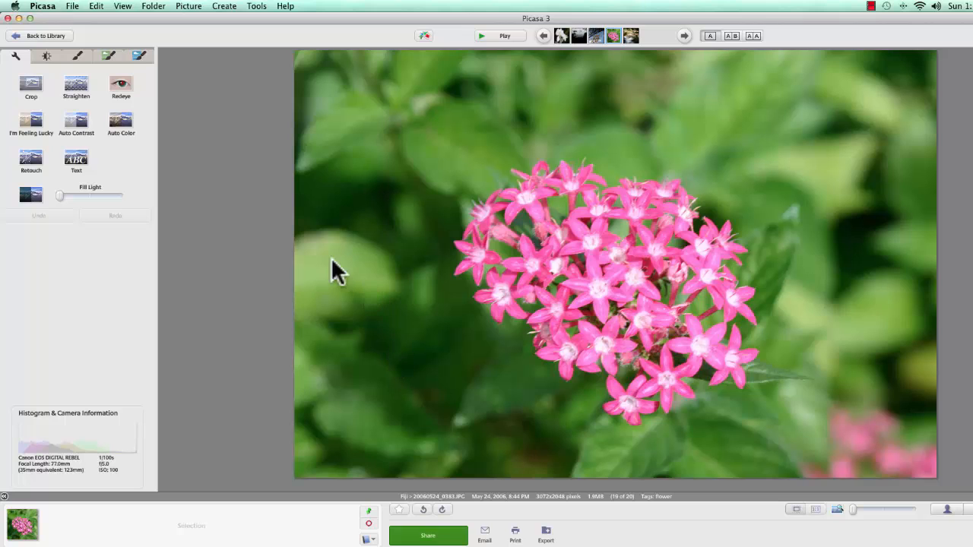
click(31, 84)
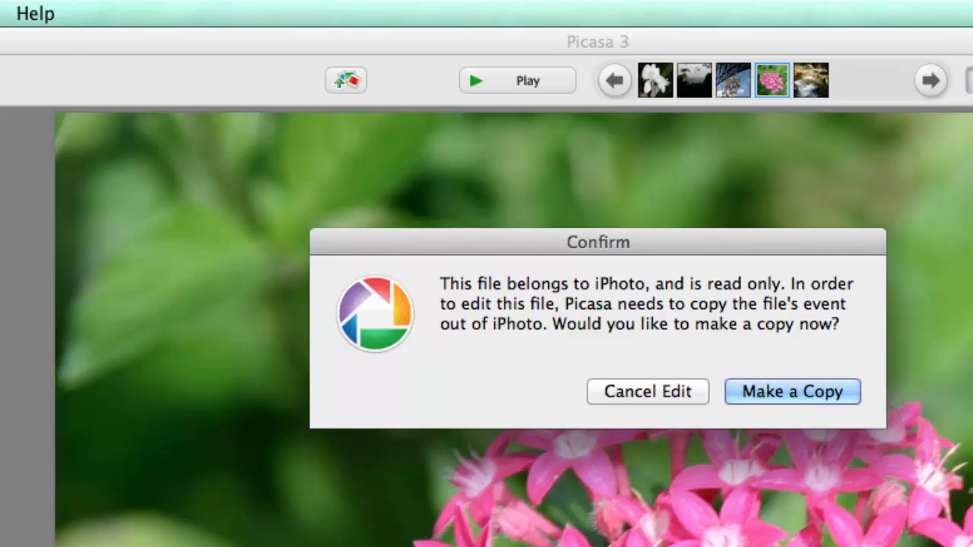
mouse_move(669, 463)
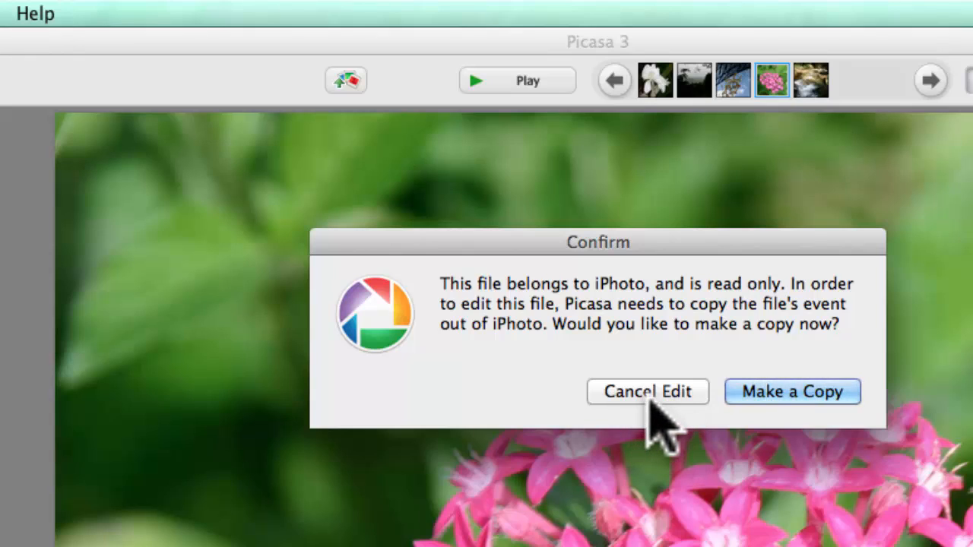
click(648, 392)
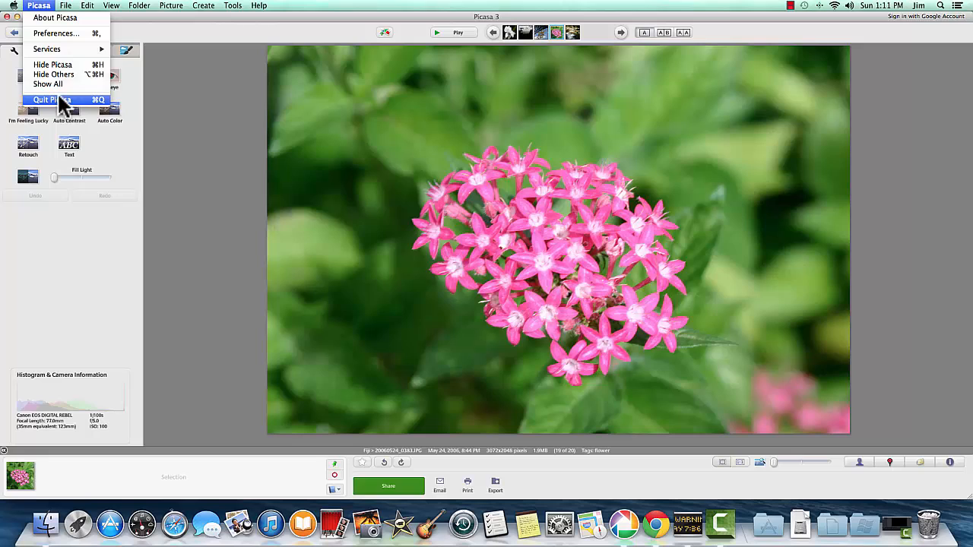
Quit Picasa, close the drive's Finder window and launch iPhoto from the Dock.
click(51, 100)
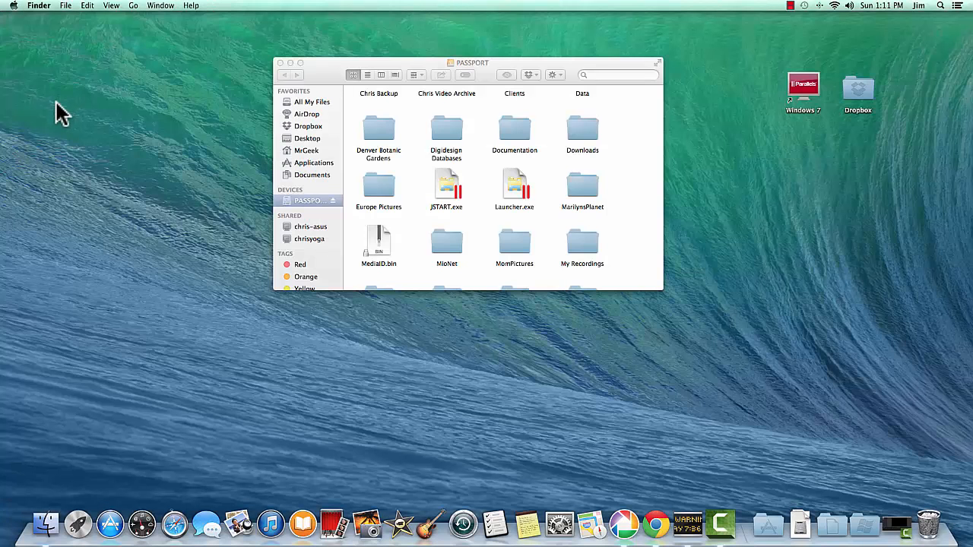
click(279, 62)
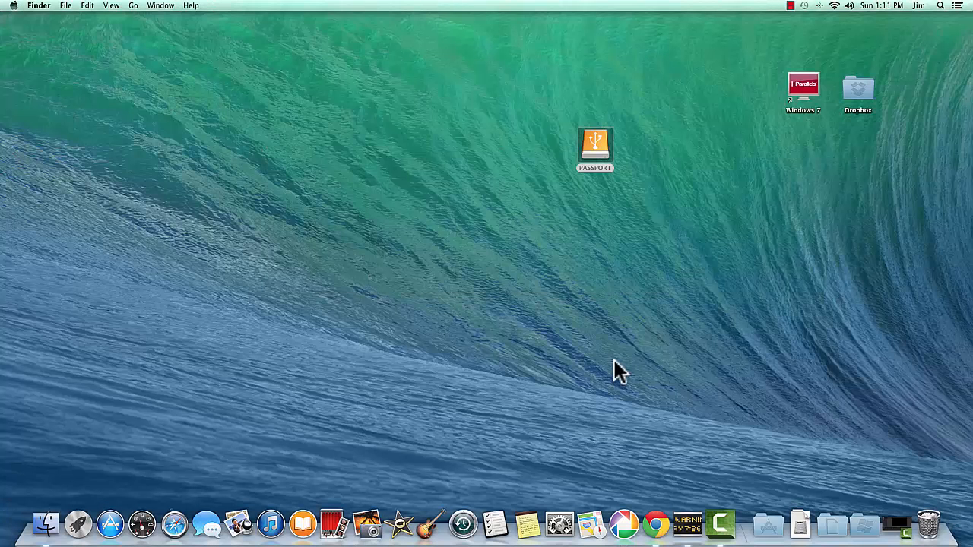
mouse_move(367, 522)
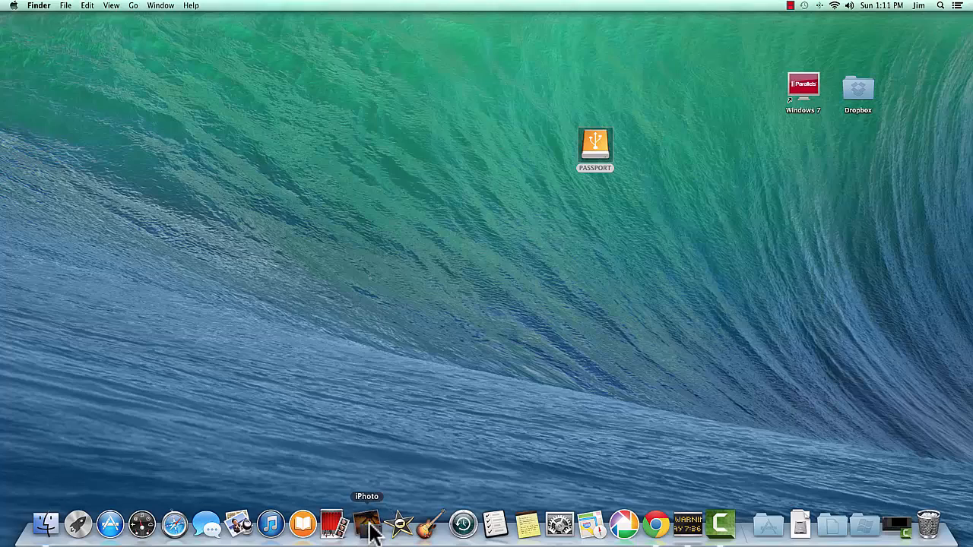
click(368, 523)
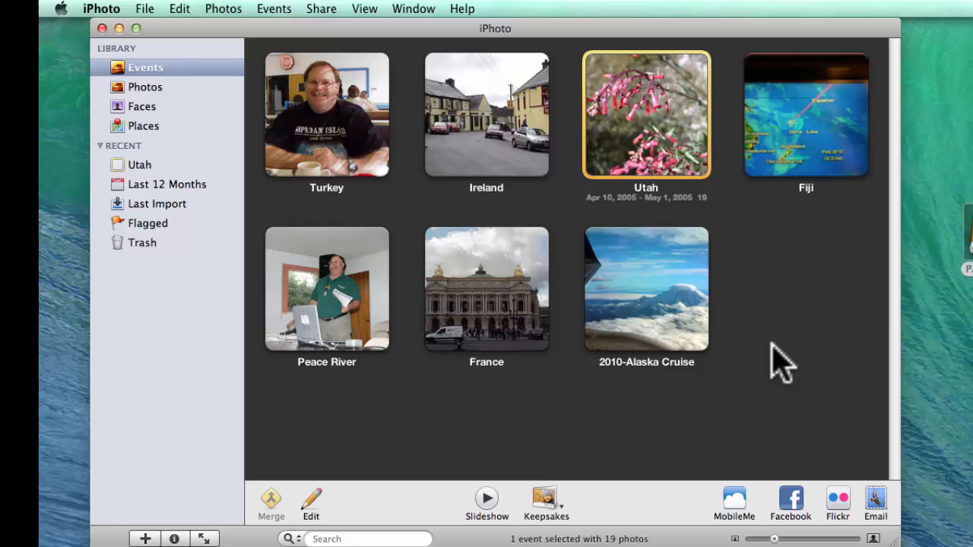
mouse_move(772, 352)
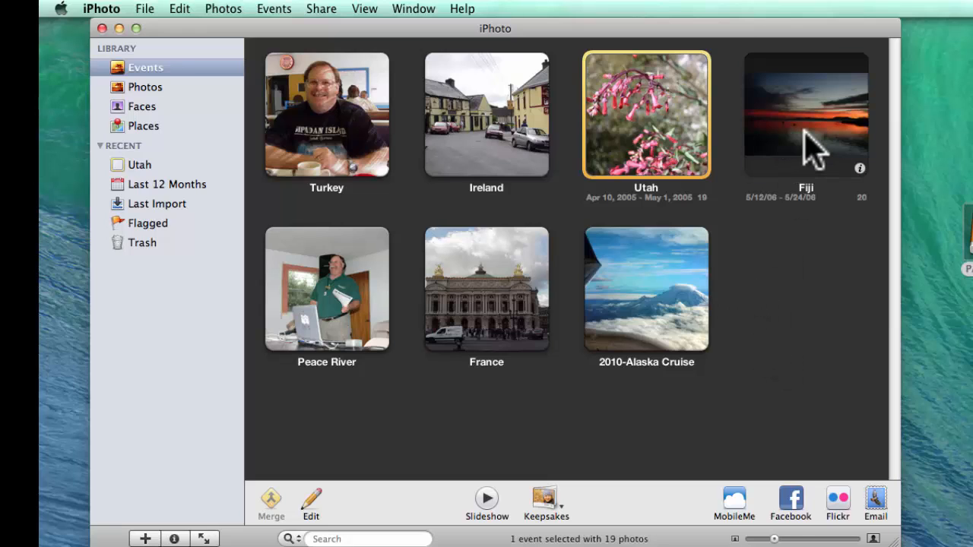
Show the white spider lily from the Fiji event large in iPhoto's edit mode.
double_click(806, 114)
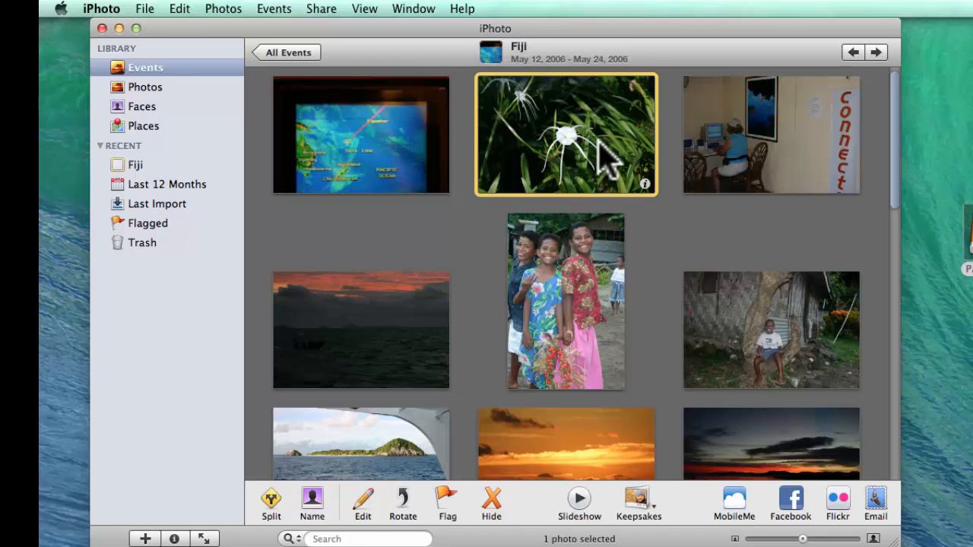
double_click(565, 134)
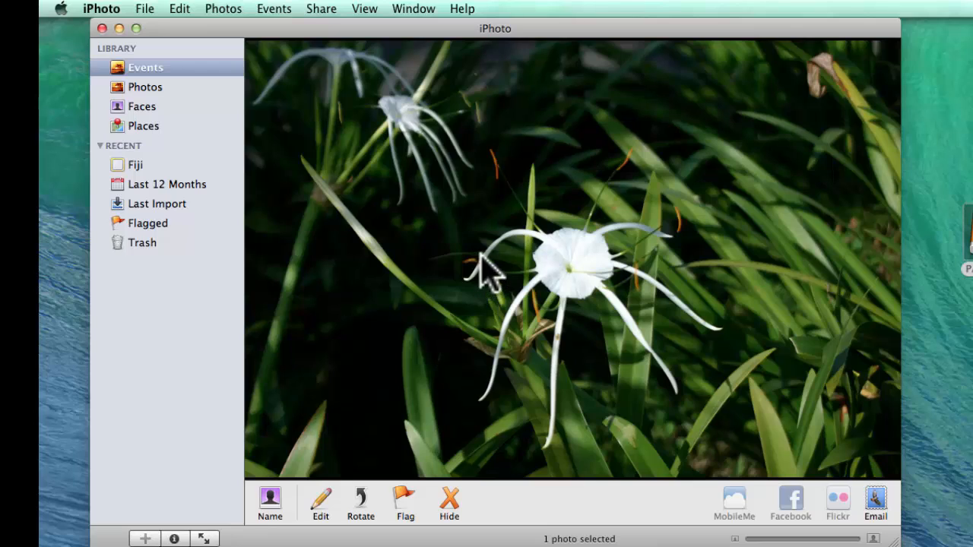
mouse_move(322, 517)
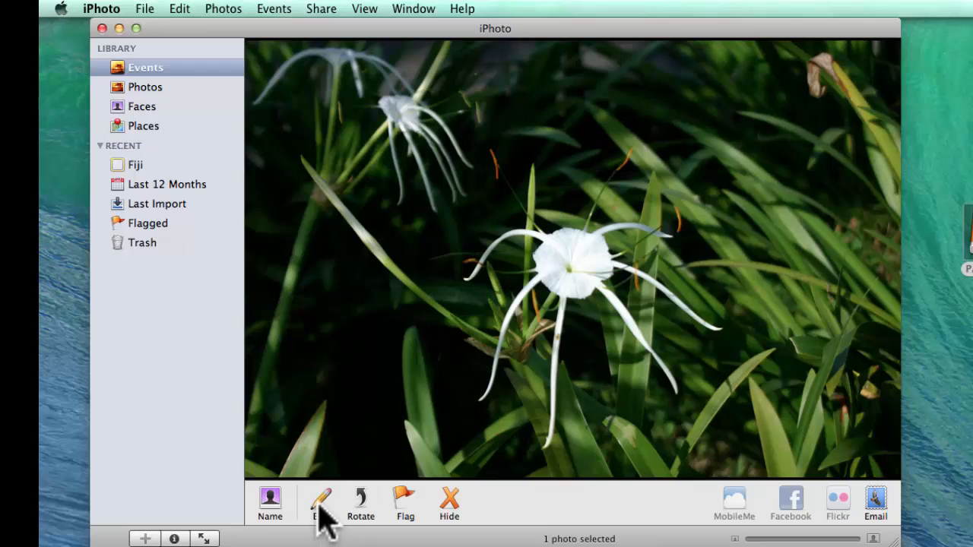
click(319, 502)
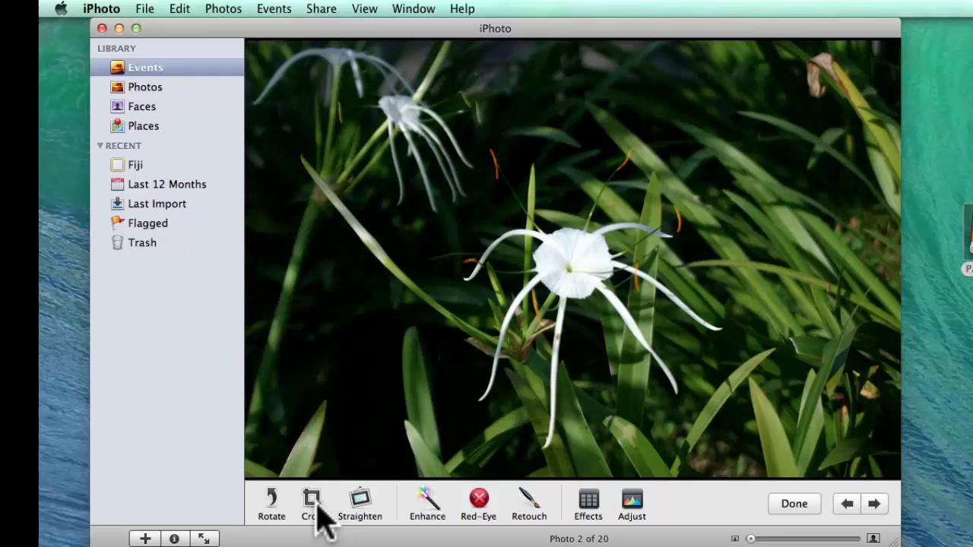
Crop the spider lily photo to frame tightly around the white flower.
click(310, 501)
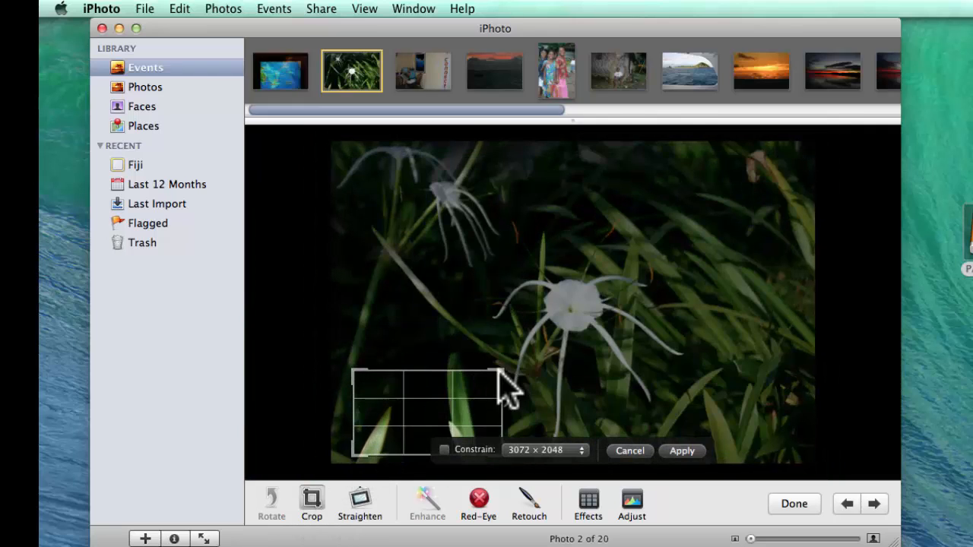
drag(426, 407, 569, 307)
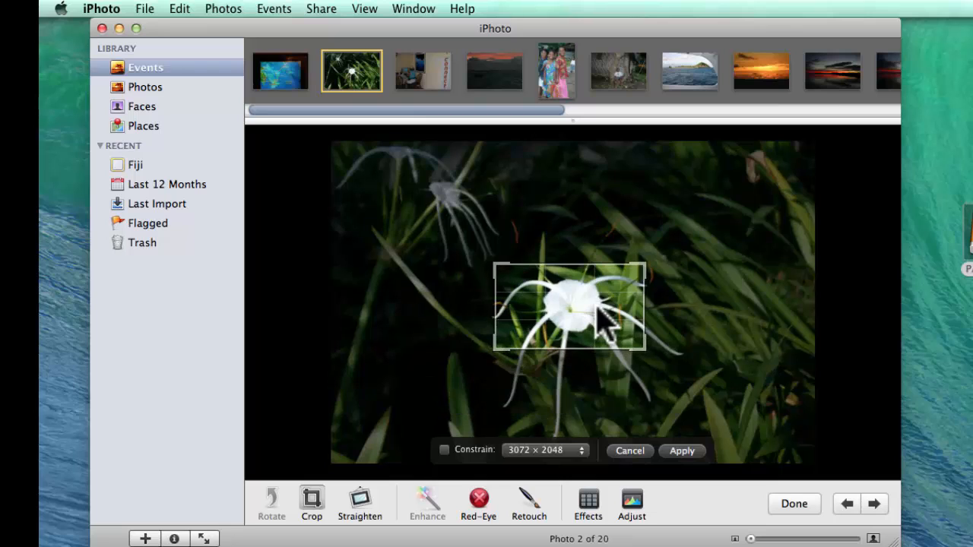
drag(645, 342, 681, 423)
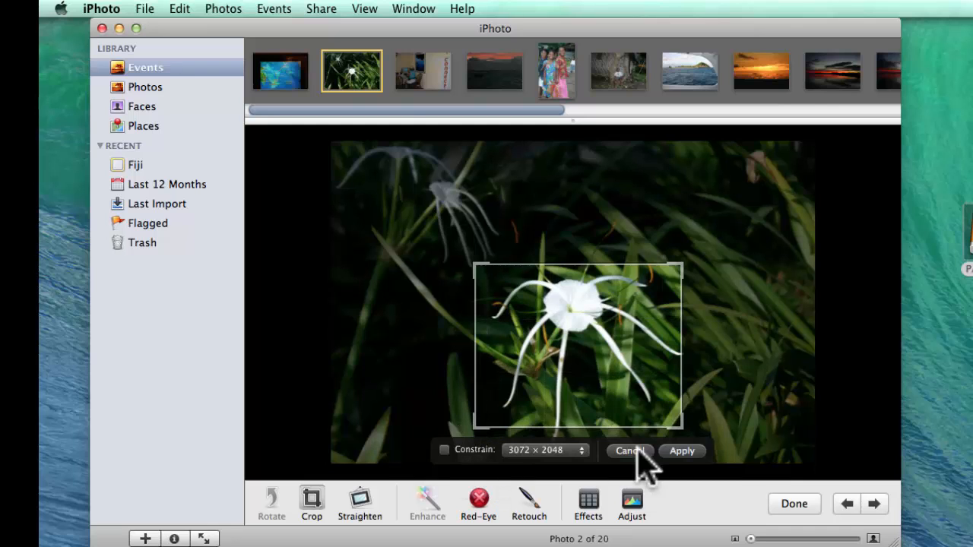
click(681, 449)
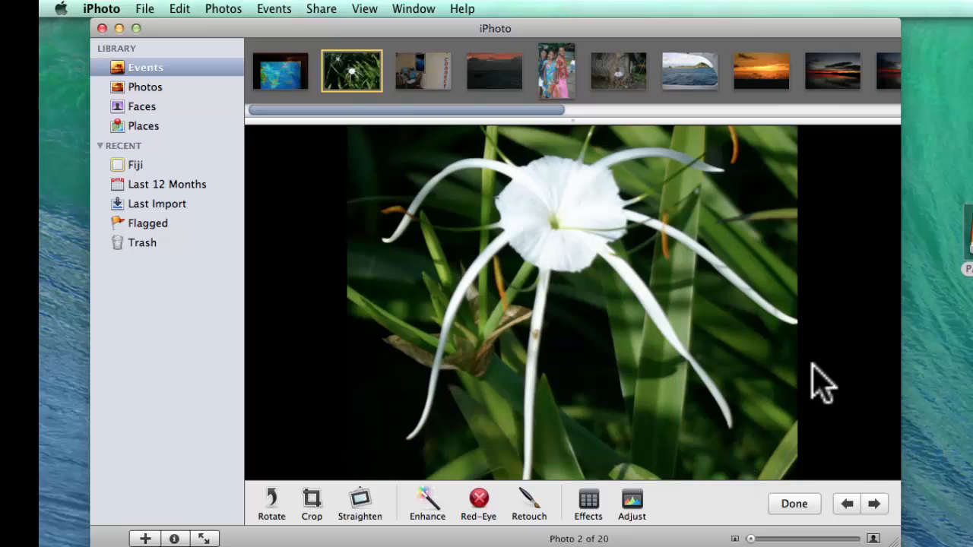
mouse_move(562, 274)
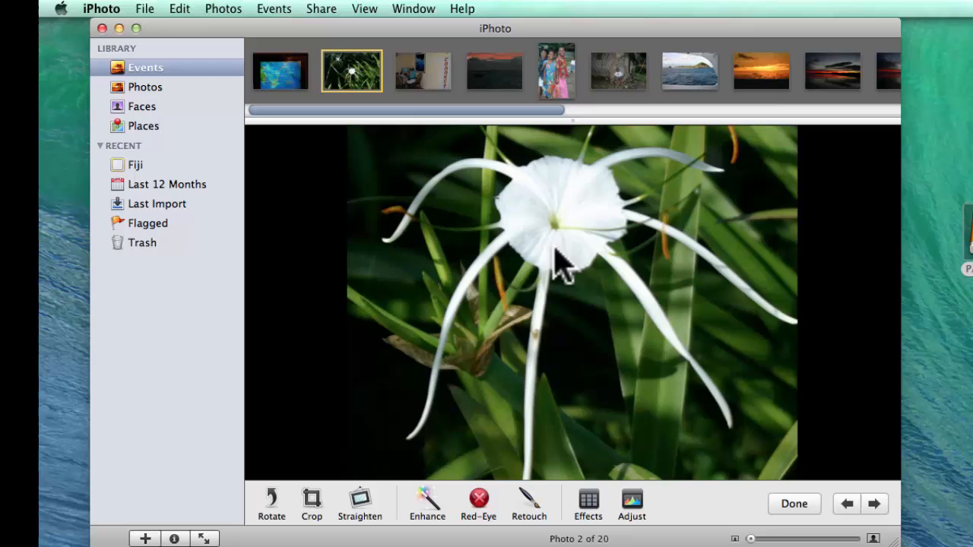
mouse_move(380, 307)
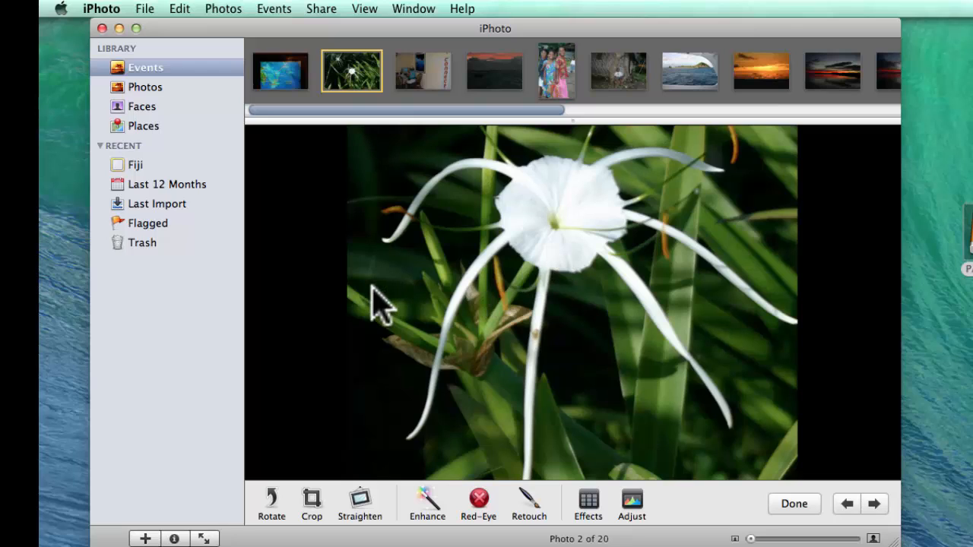
mouse_move(201, 97)
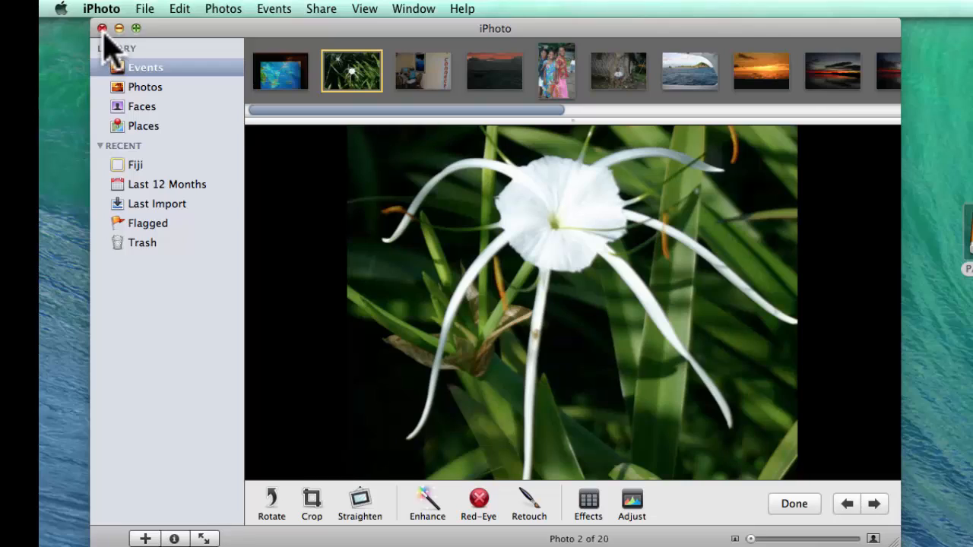
Quit iPhoto and relaunch Picasa from the Dock to reload the library.
click(100, 9)
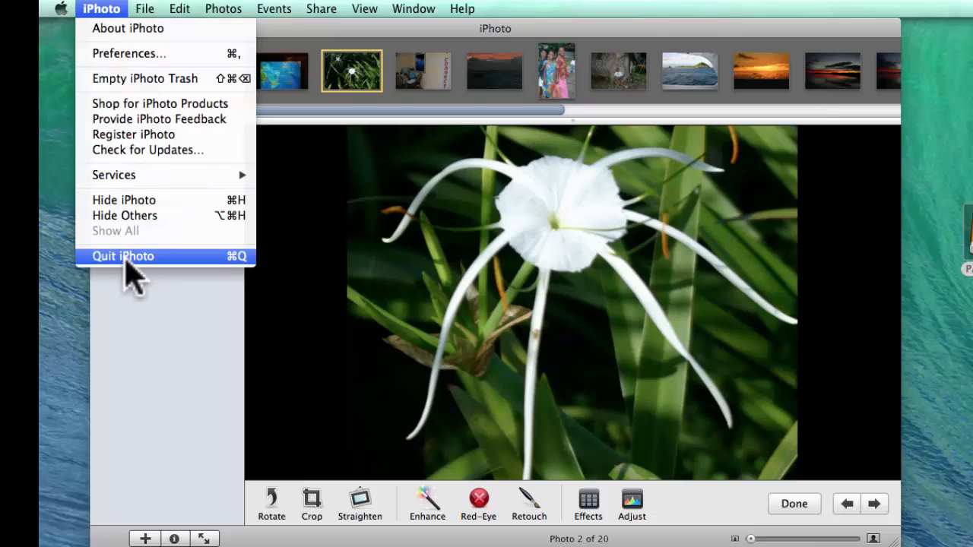
click(121, 255)
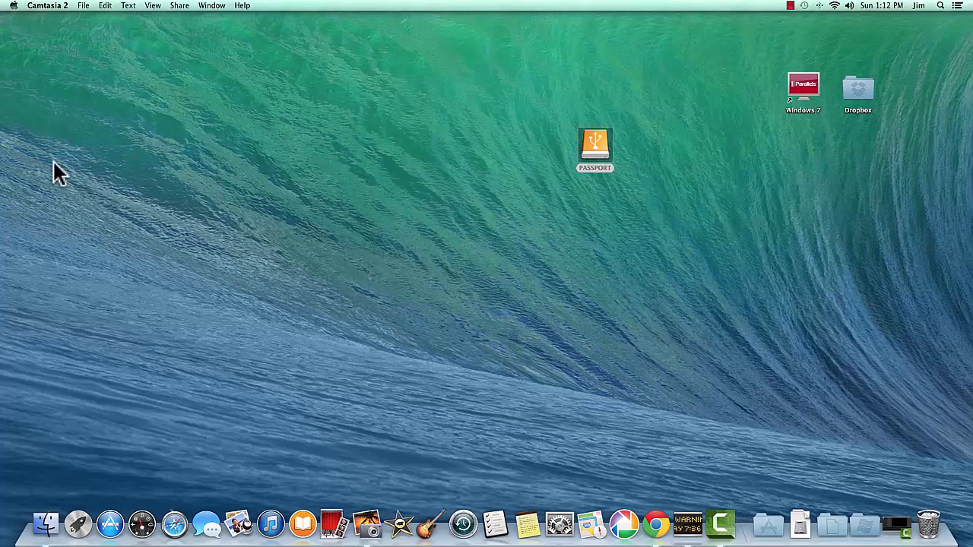
mouse_move(624, 525)
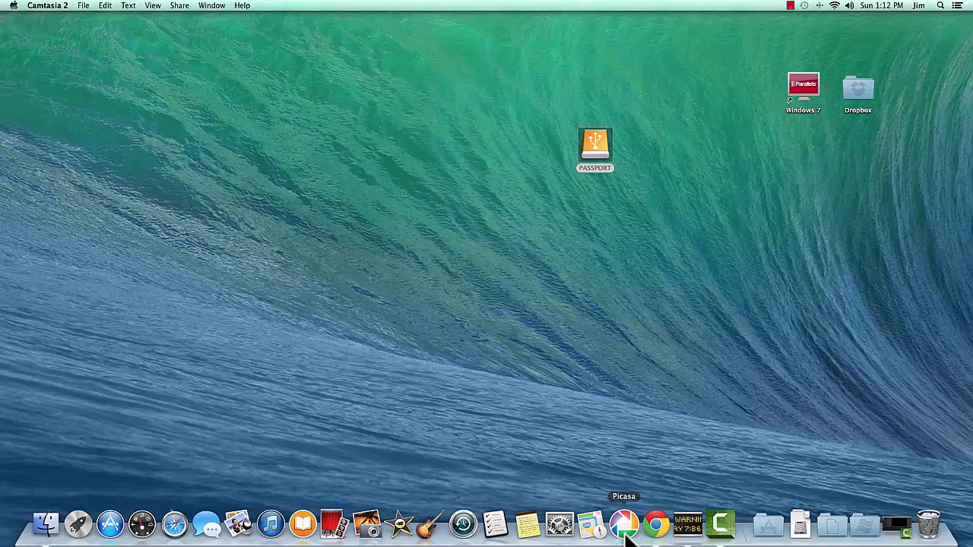
click(623, 524)
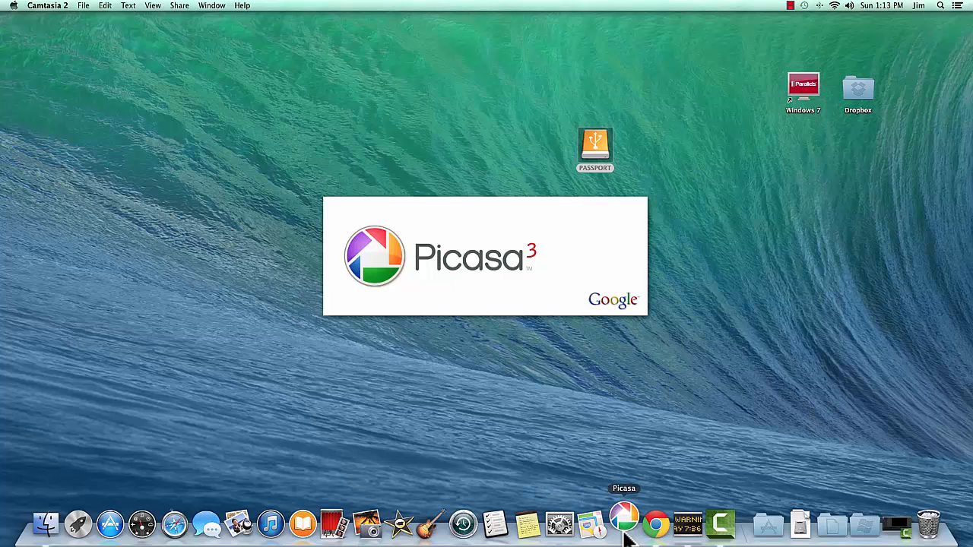
click(623, 523)
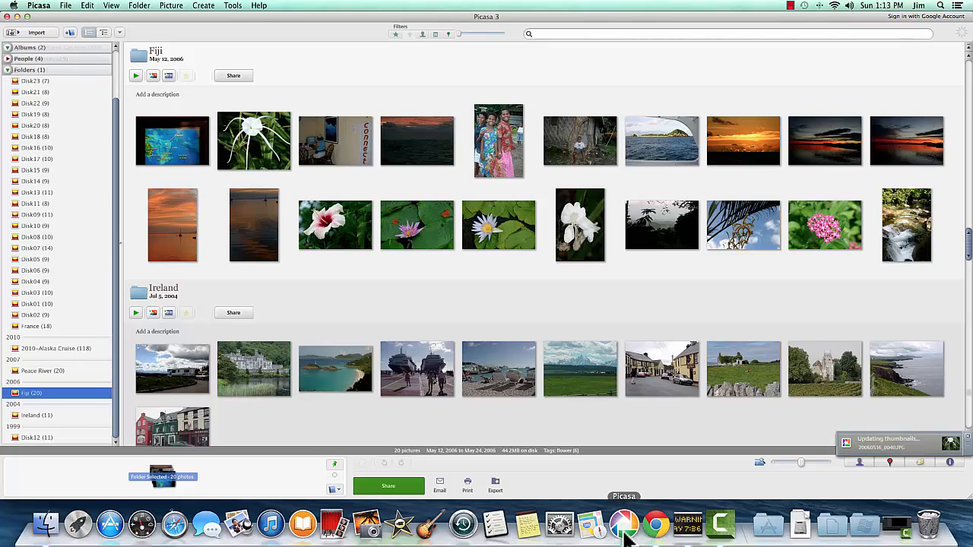
mouse_move(334, 231)
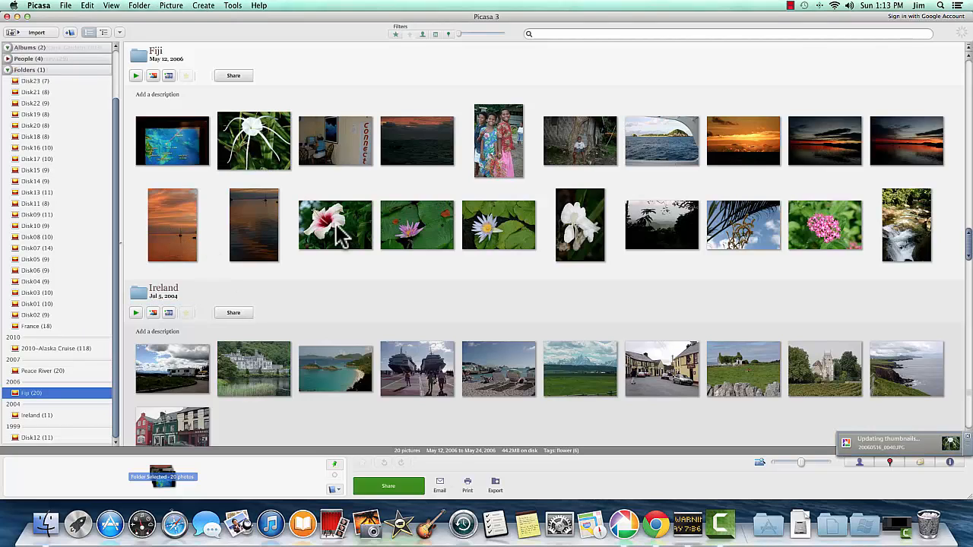
mouse_move(124, 179)
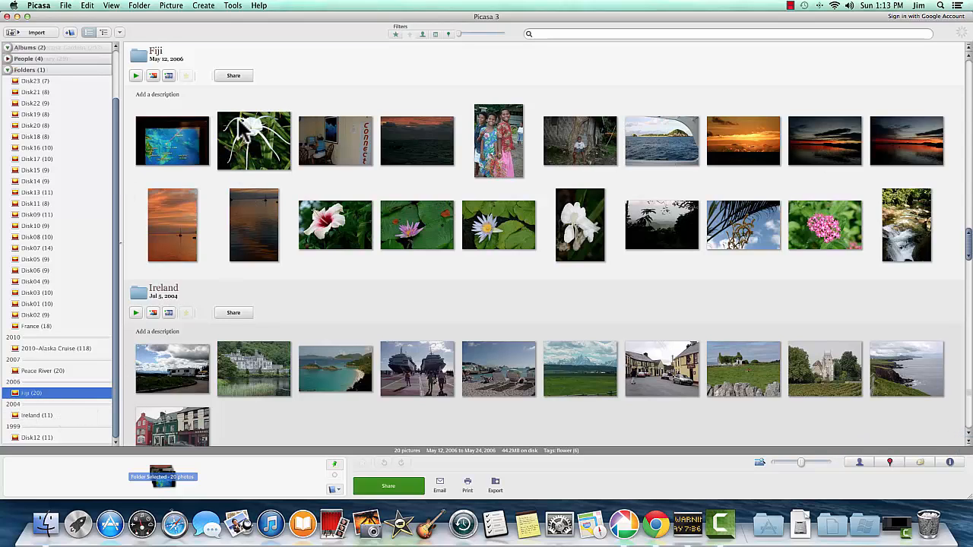
mouse_move(242, 135)
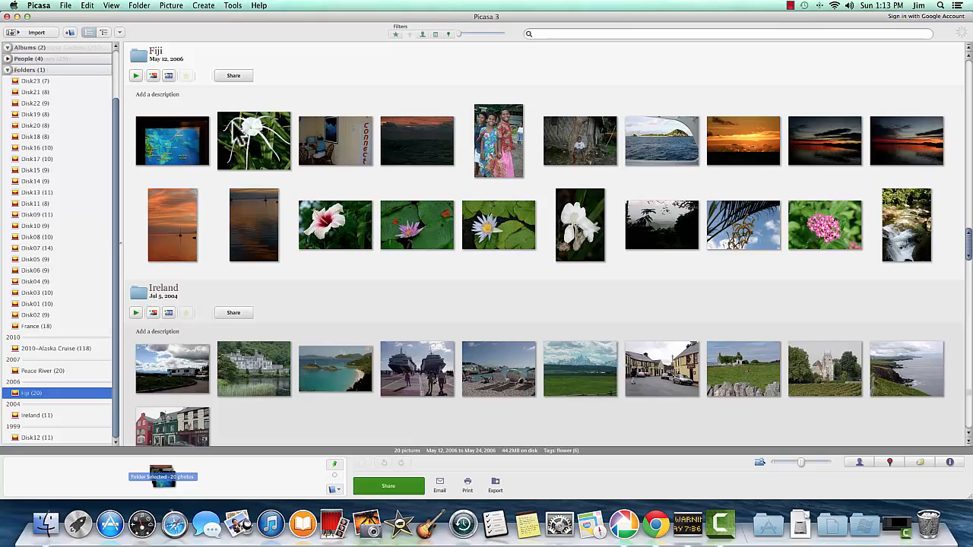
mouse_move(121, 63)
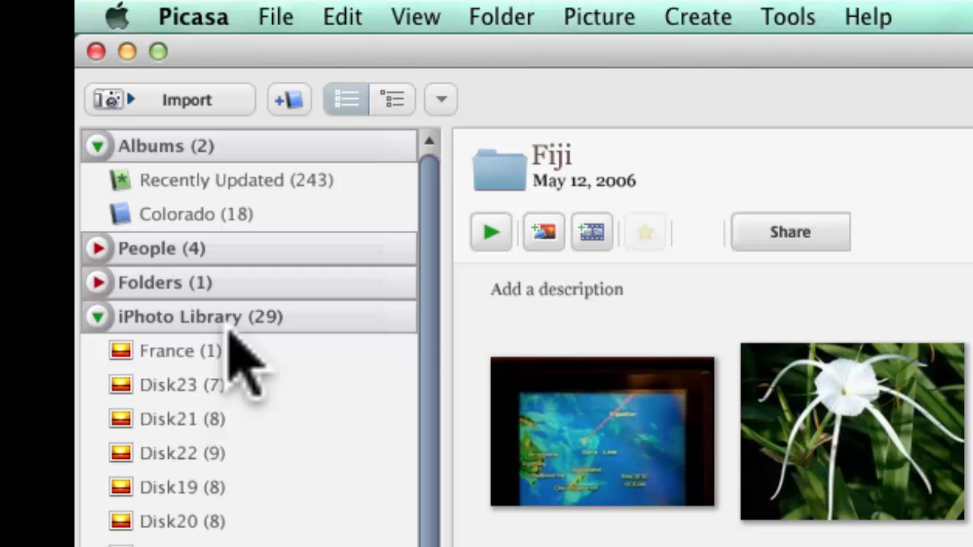
mouse_move(195, 347)
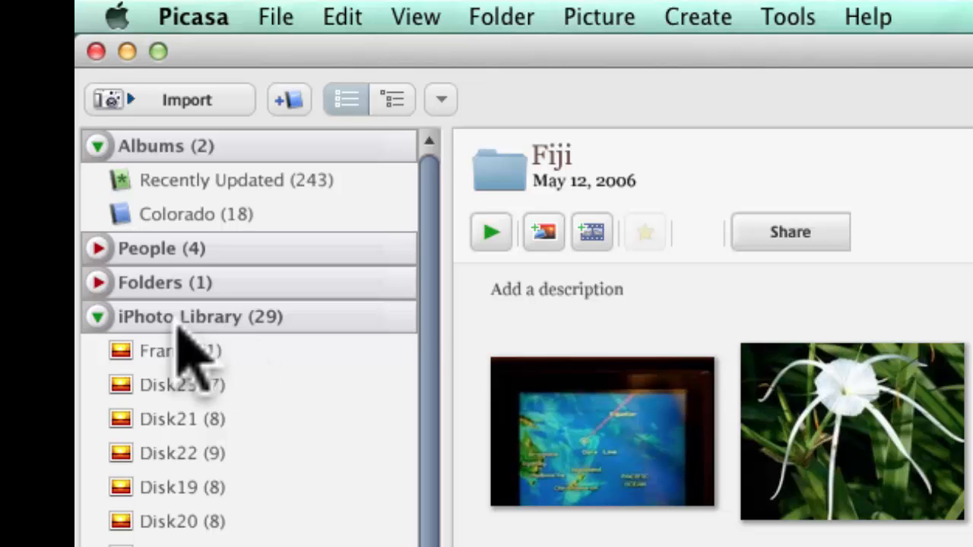
mouse_move(322, 372)
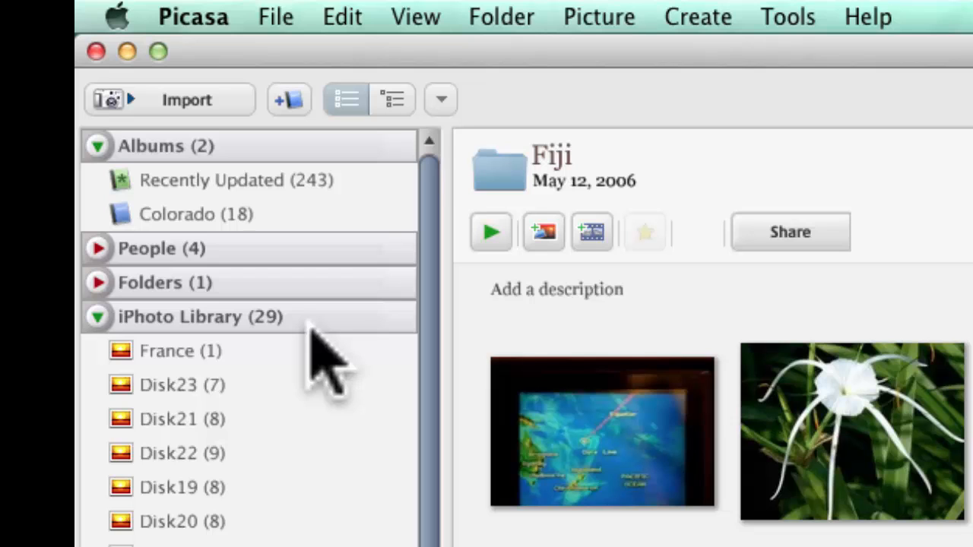
In Folder Manager, set the iPhoto Library folder to Remove from Picasa and confirm.
click(788, 17)
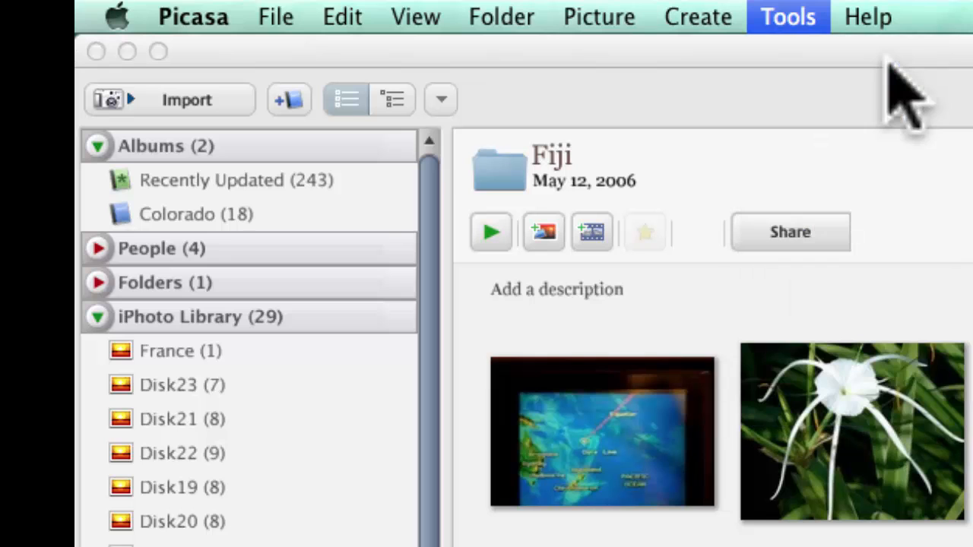
click(787, 15)
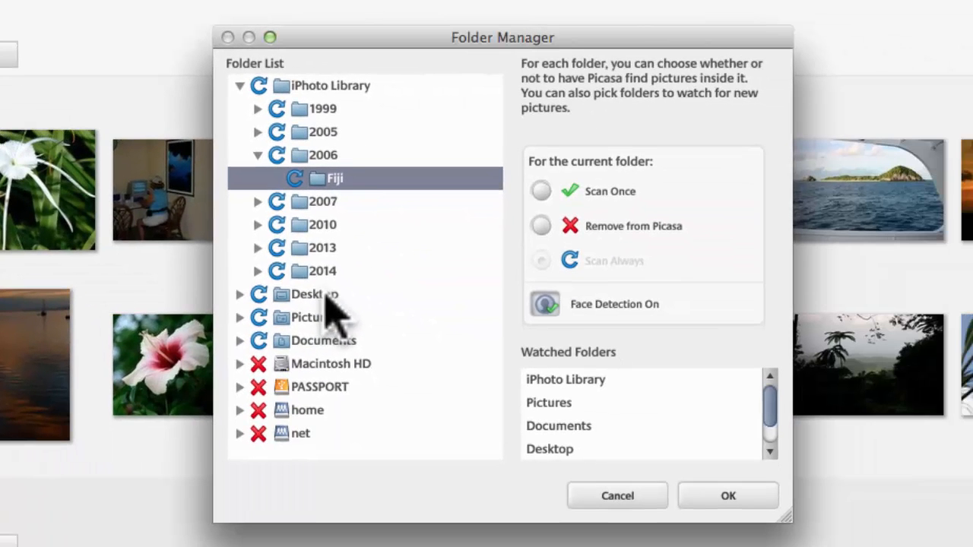
click(332, 85)
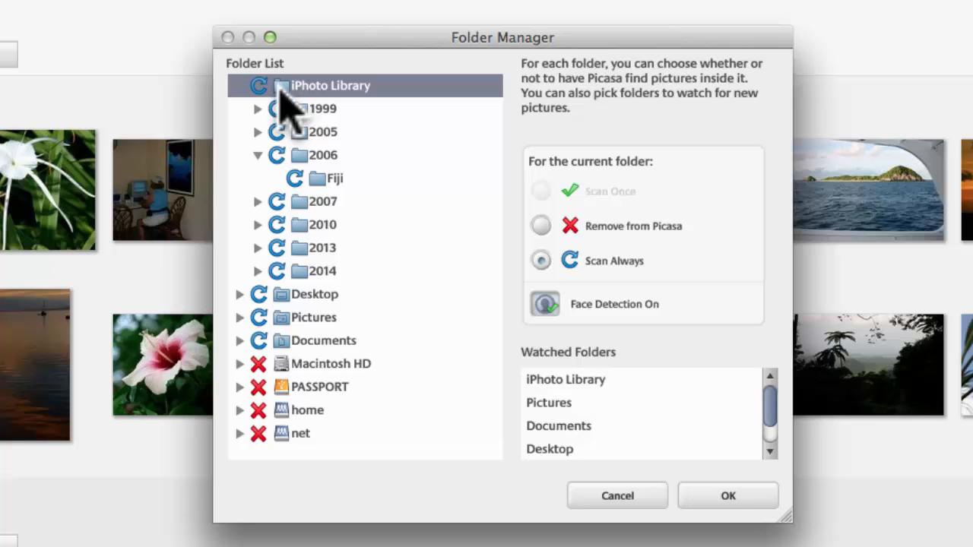
mouse_move(547, 244)
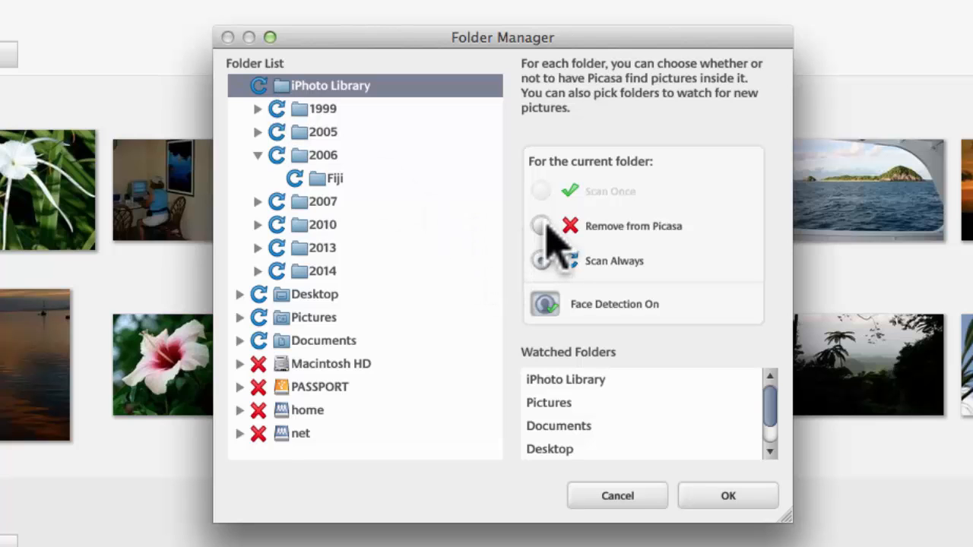
click(541, 225)
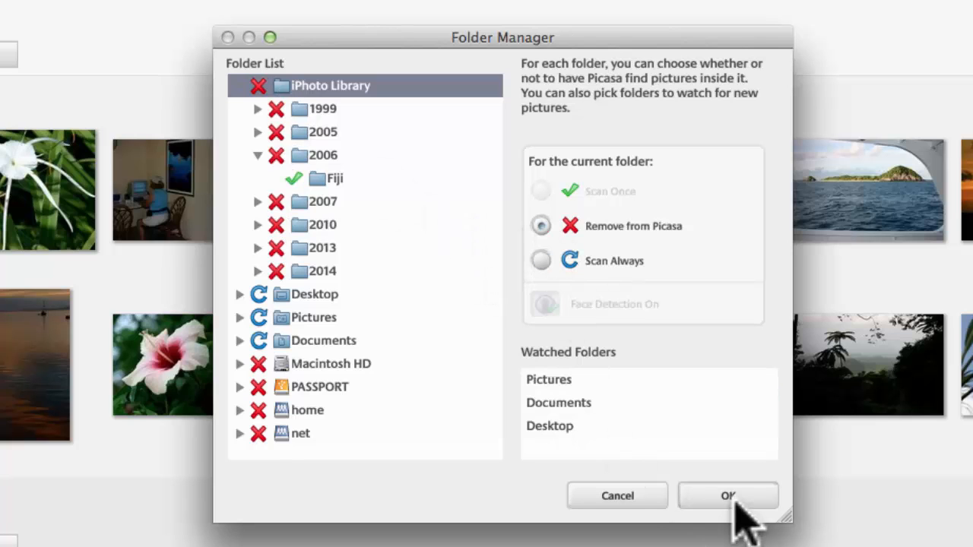
click(726, 496)
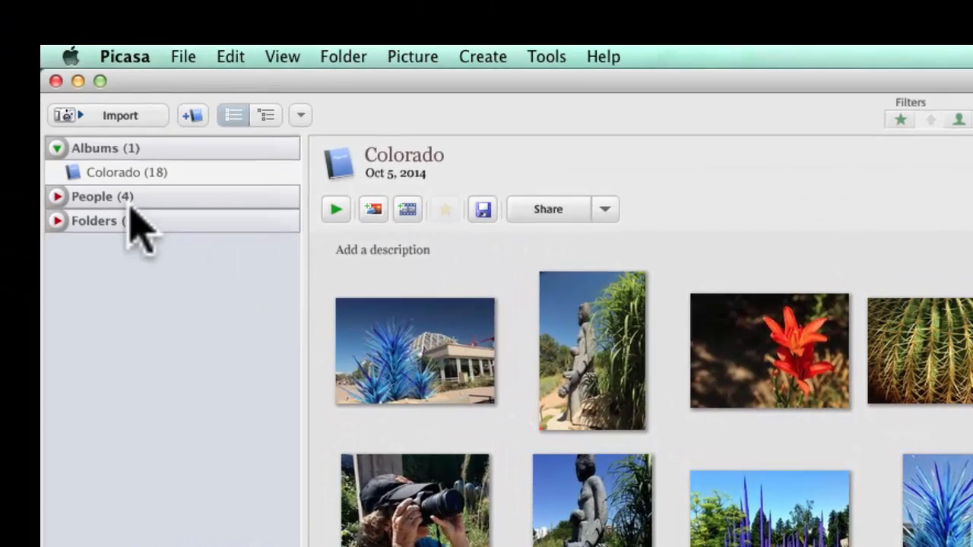
Expand Folders and show the Denver Botanic Gardens folder's 203 photos.
click(57, 220)
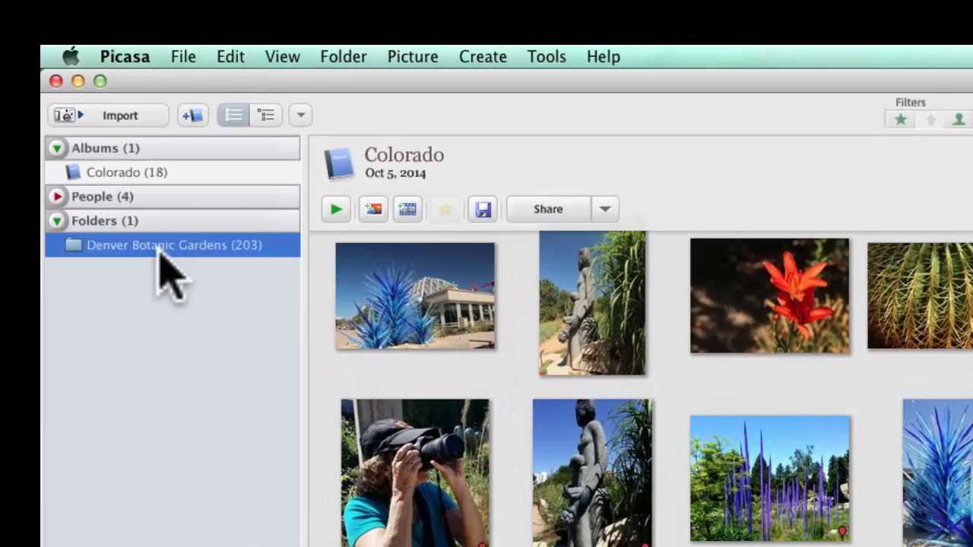
click(159, 245)
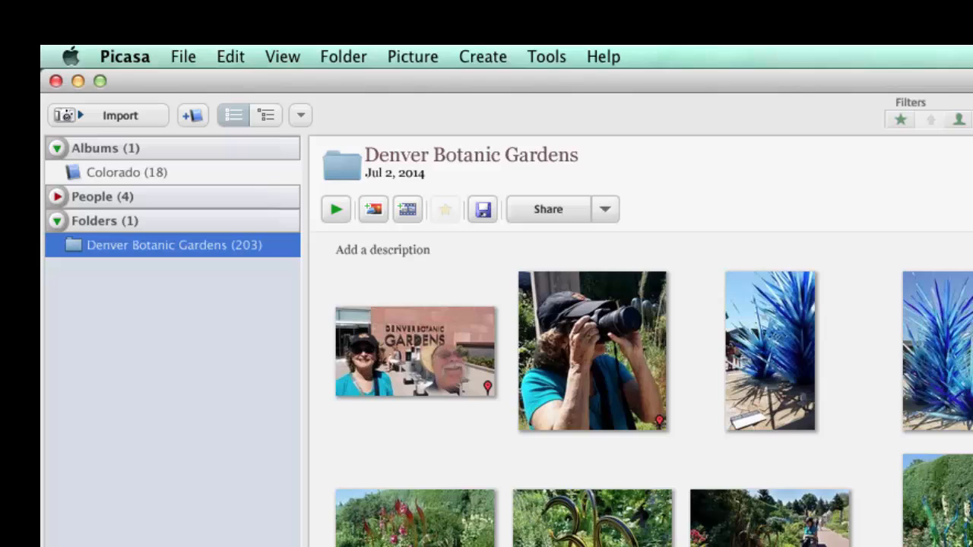
mouse_move(261, 334)
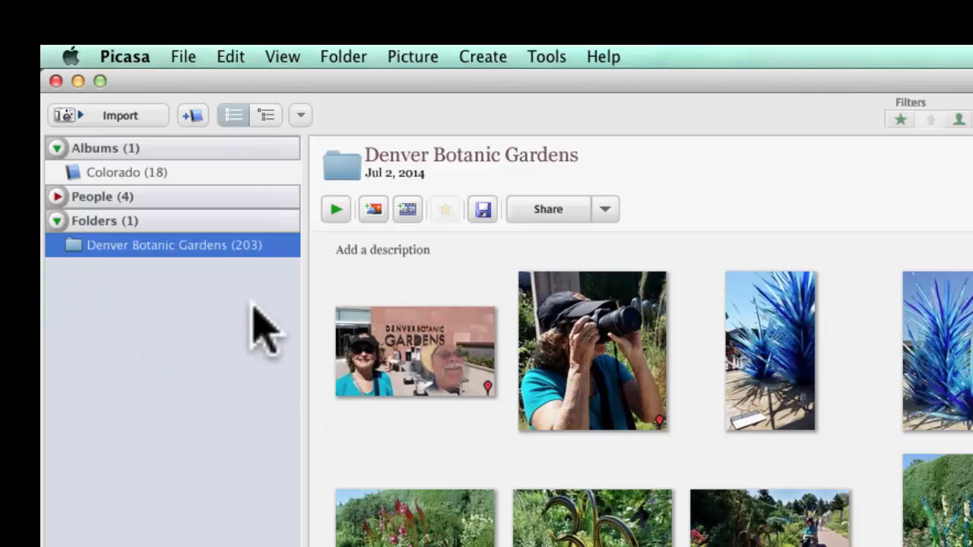
mouse_move(221, 362)
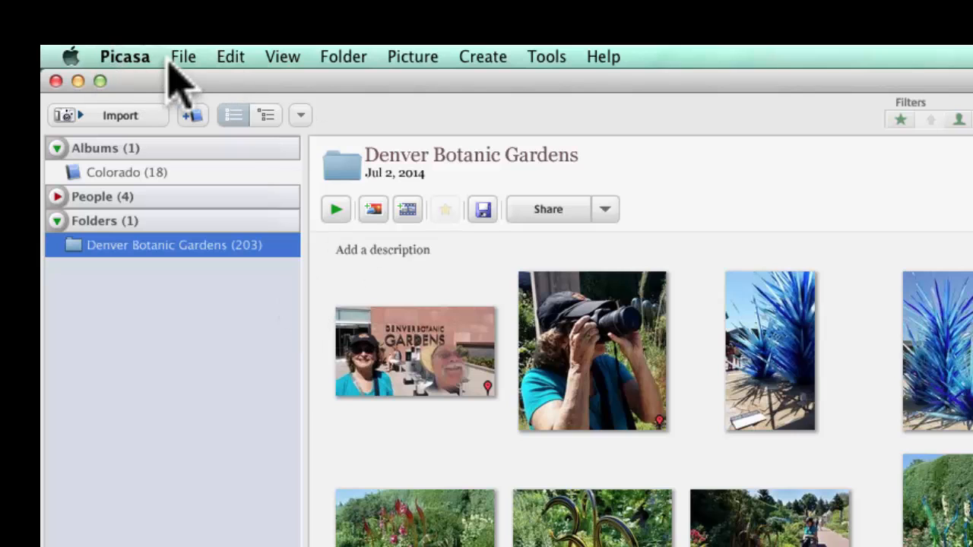
Run File > Import from iPhoto and confirm copying the photos out of the iPhoto library.
click(183, 56)
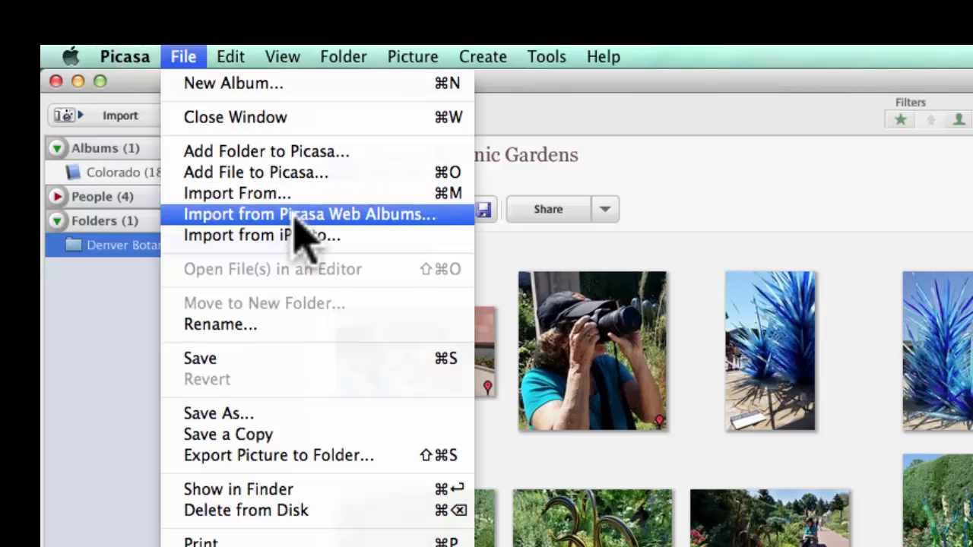
click(261, 234)
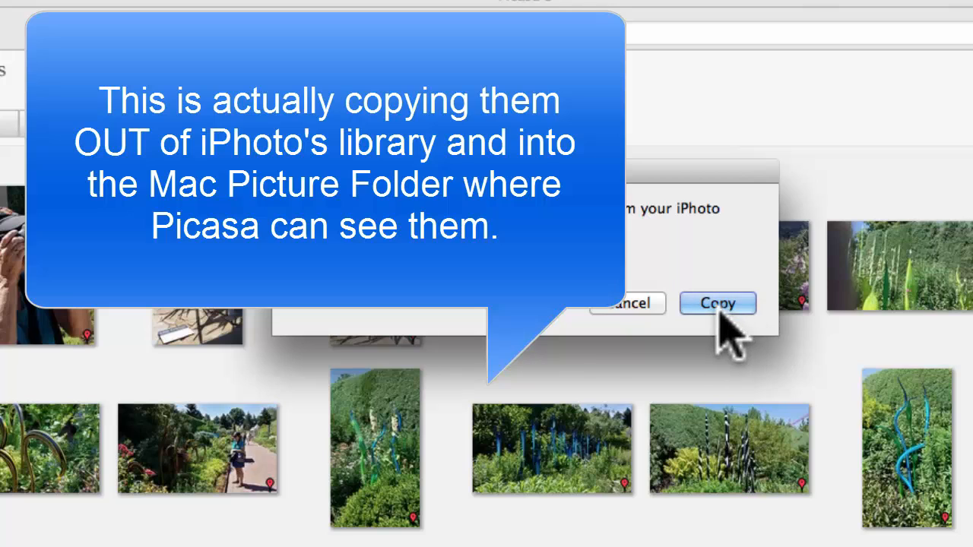
click(715, 302)
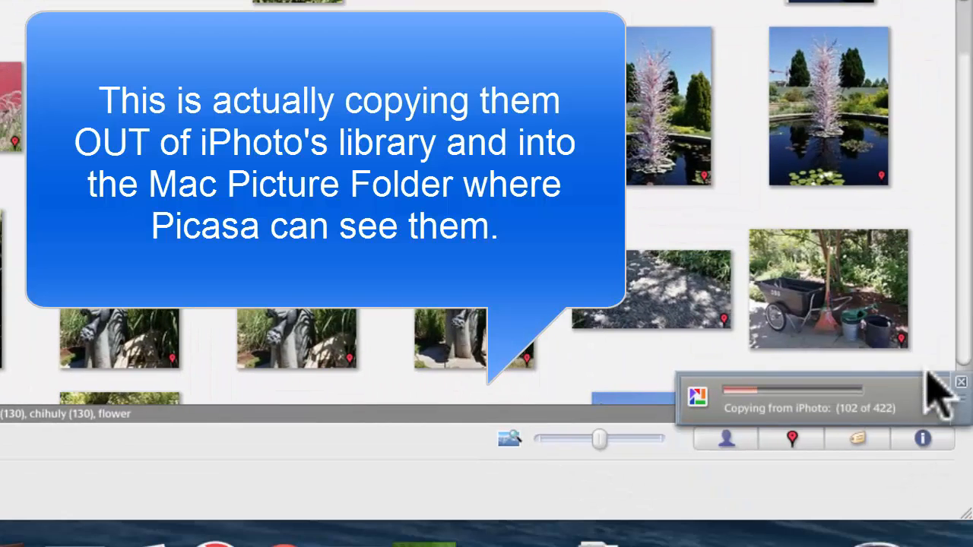
mouse_move(641, 398)
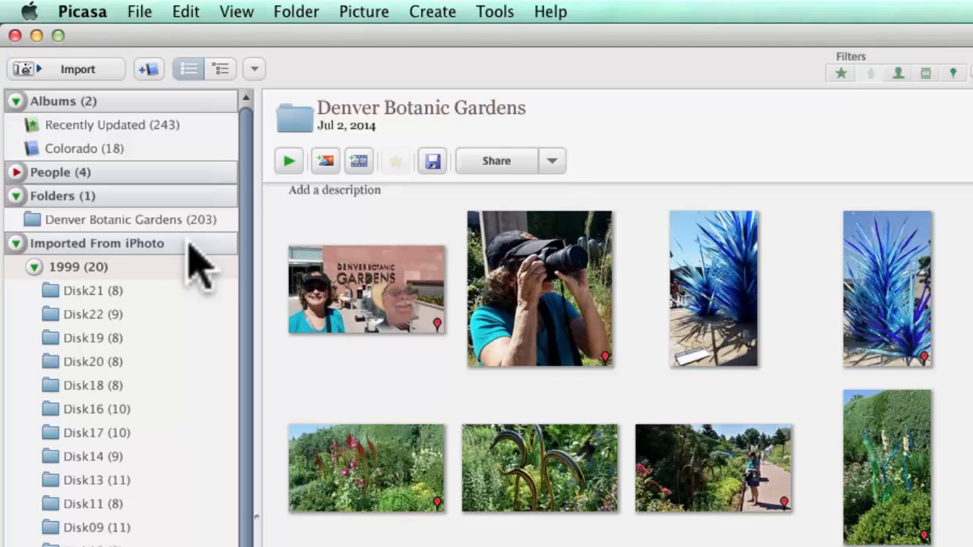
mouse_move(201, 273)
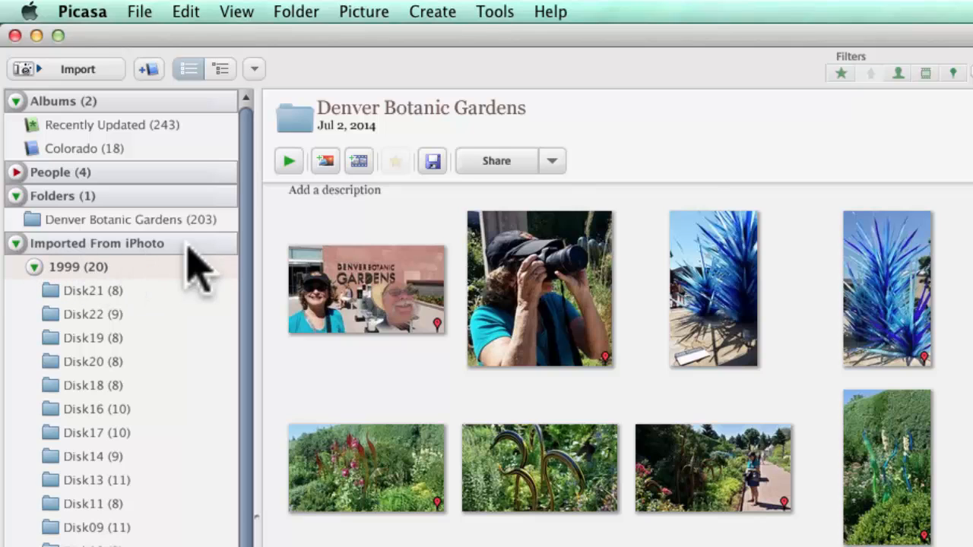
mouse_move(197, 276)
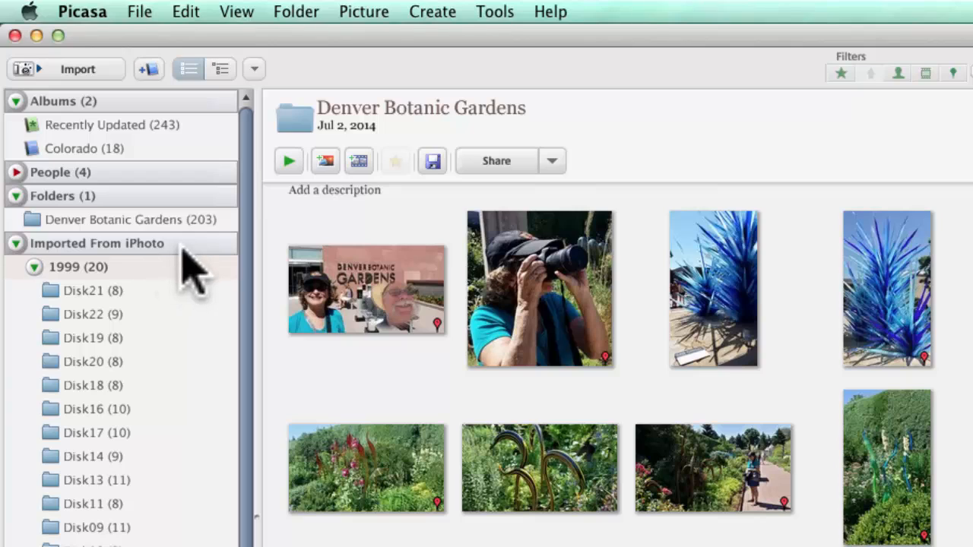
mouse_move(216, 285)
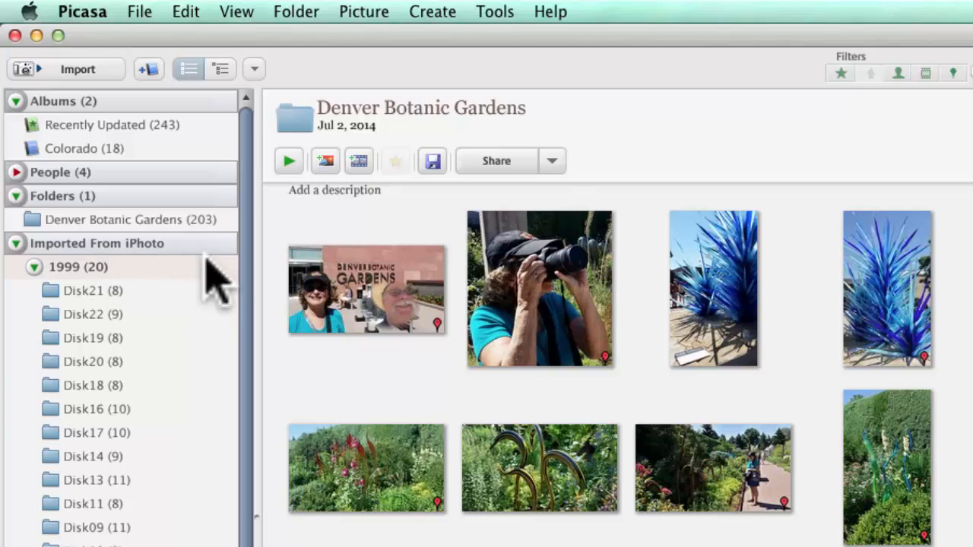
Scroll the Imported From iPhoto folders down to the Fiji folder.
scroll(down, 3)
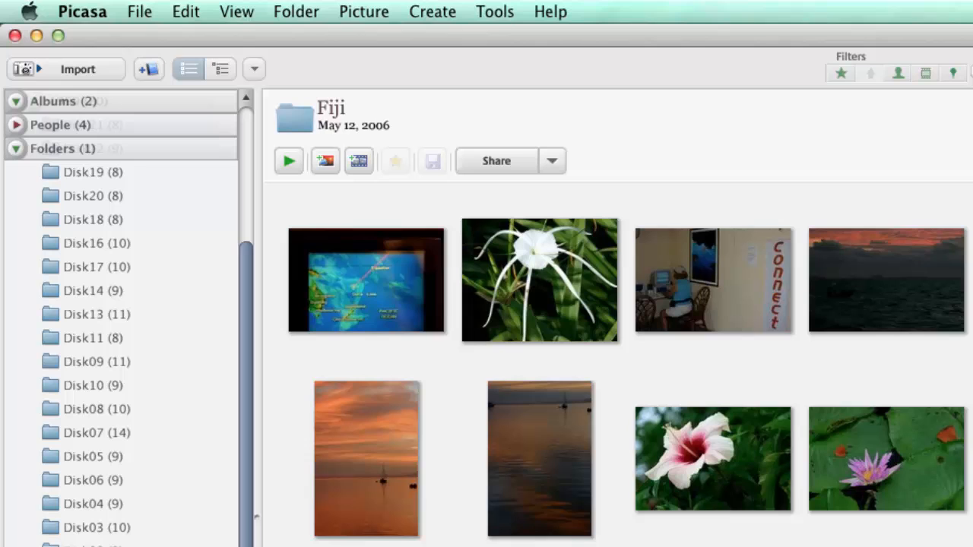
mouse_move(570, 304)
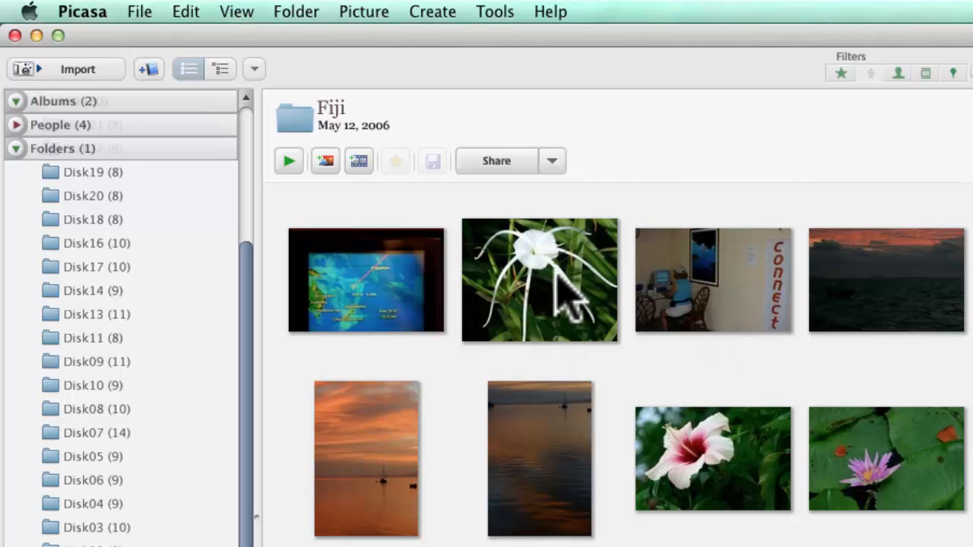
Open the copied spider lily photo and Undo Save to restore the uncropped original.
click(540, 280)
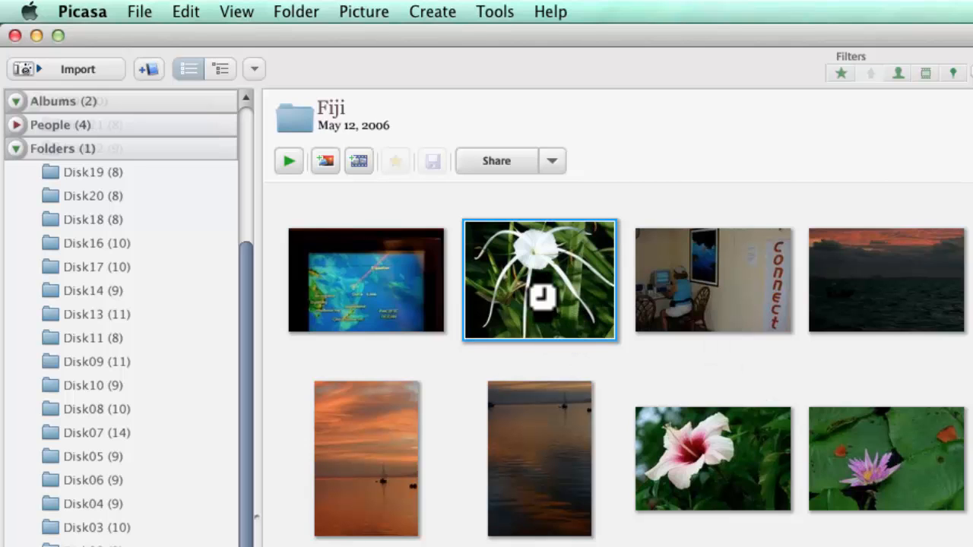
double_click(538, 279)
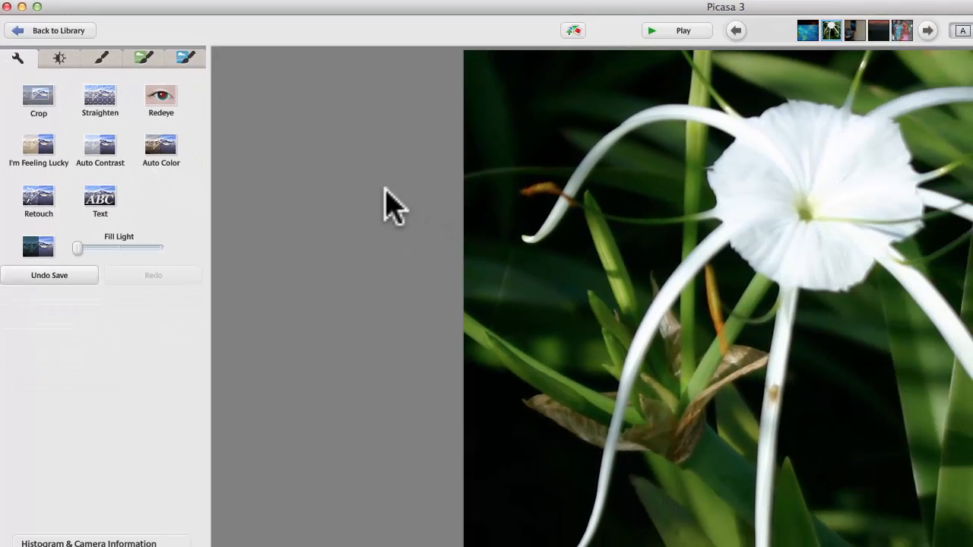
mouse_move(809, 286)
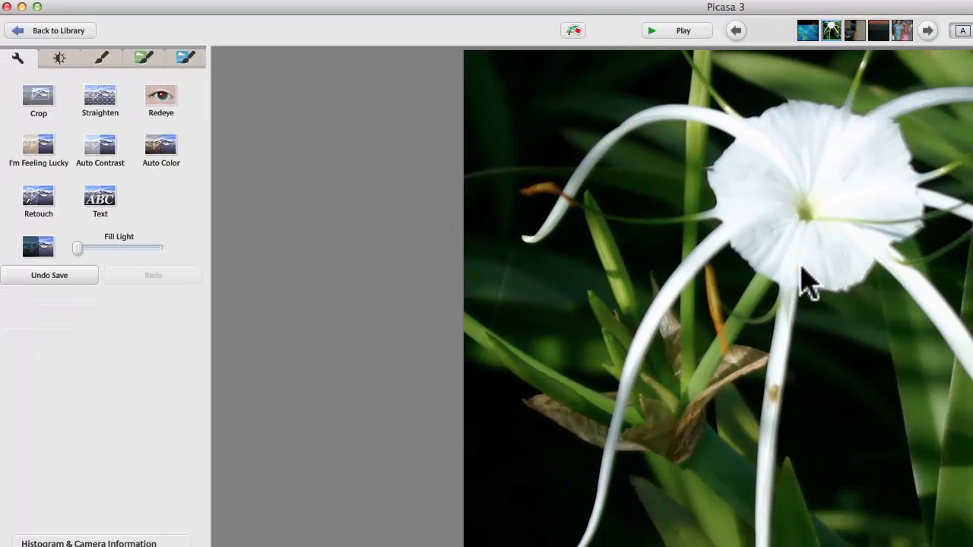
mouse_move(49, 275)
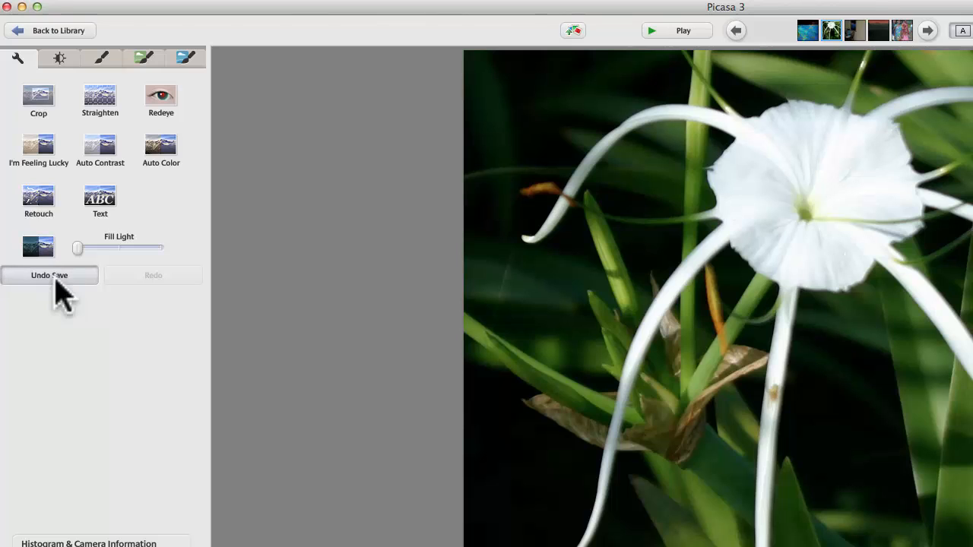
click(48, 276)
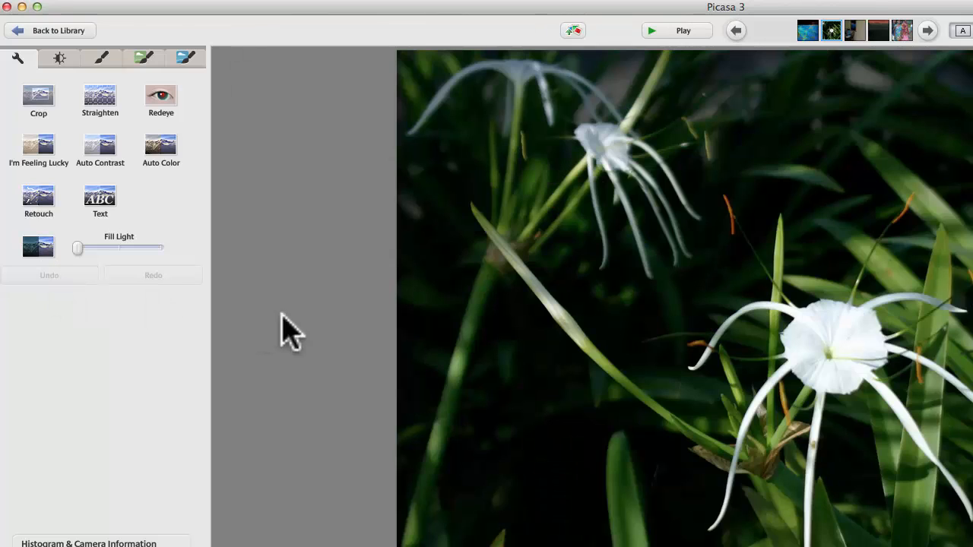
mouse_move(216, 301)
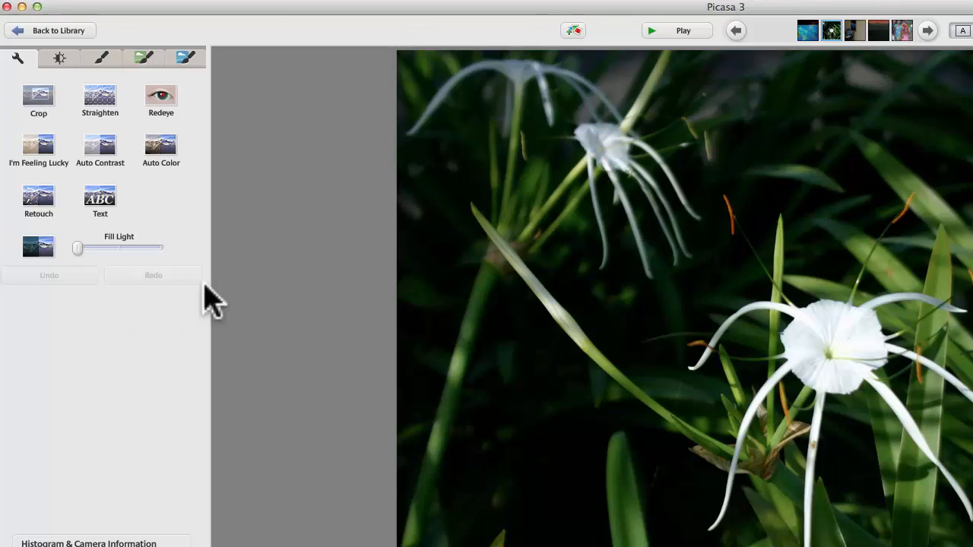
mouse_move(179, 322)
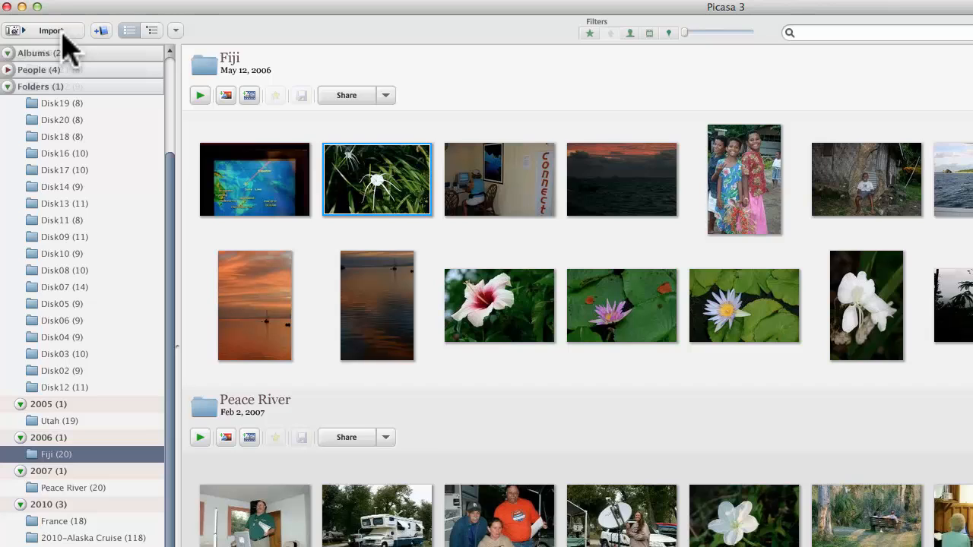
mouse_move(408, 209)
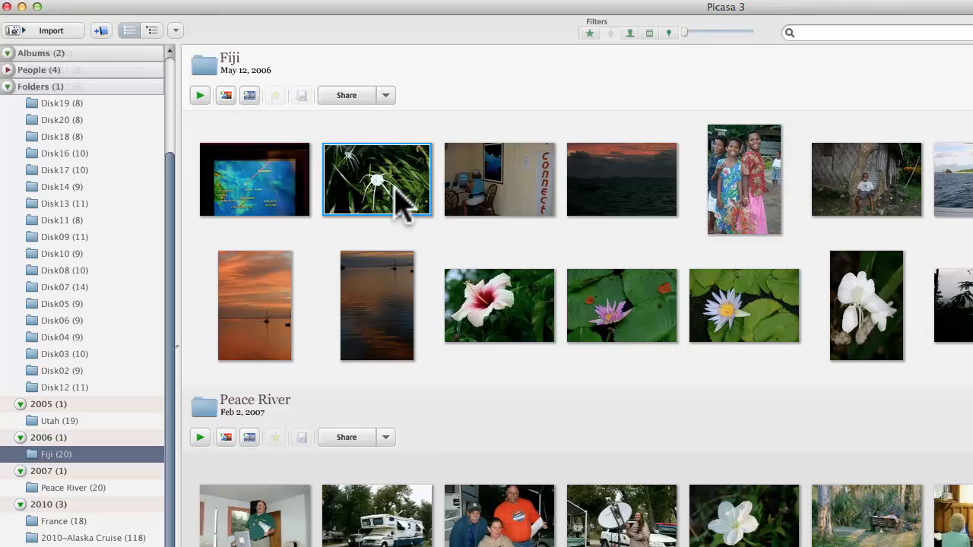
mouse_move(833, 331)
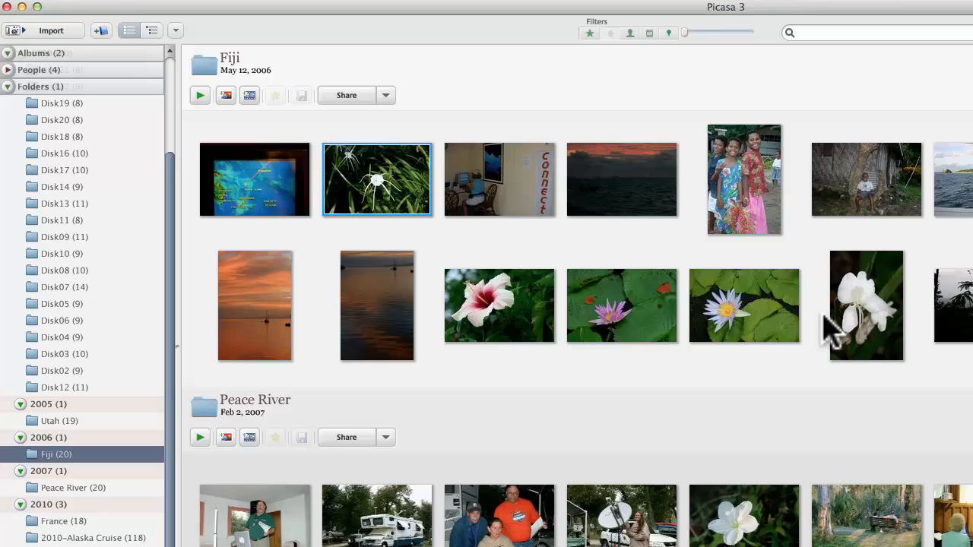
mouse_move(575, 403)
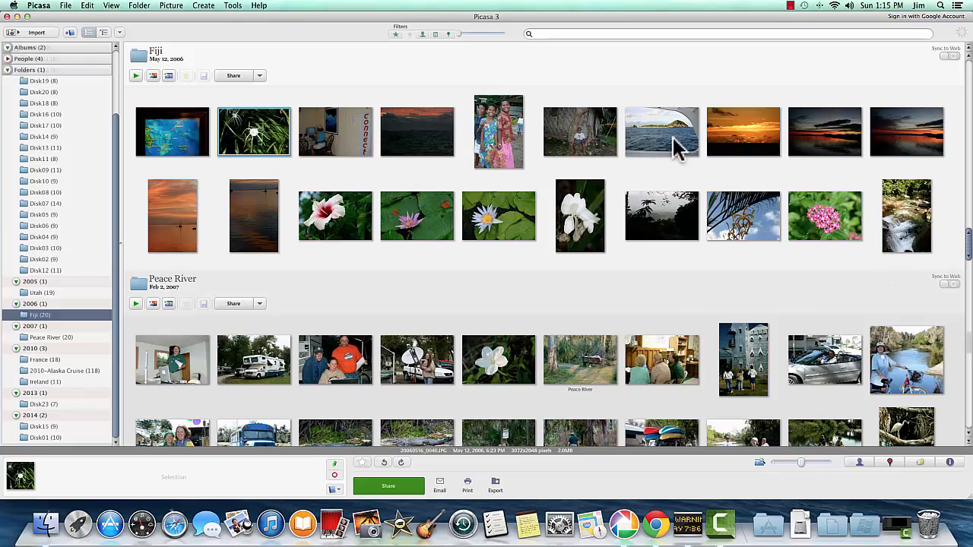
Crop the Fiji island photo to a tight rectangle around the island and sea, then return to the thumbnails.
double_click(661, 132)
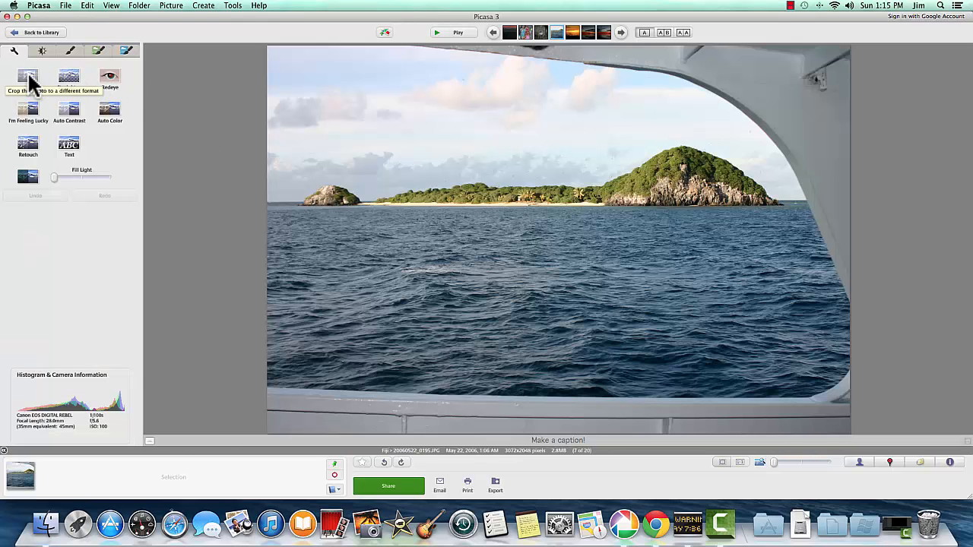
click(27, 76)
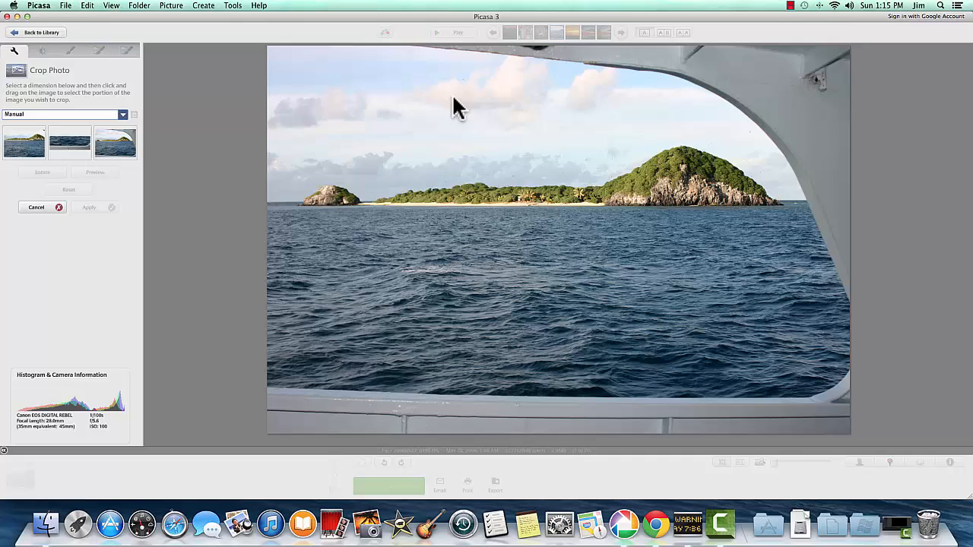
drag(450, 94, 757, 259)
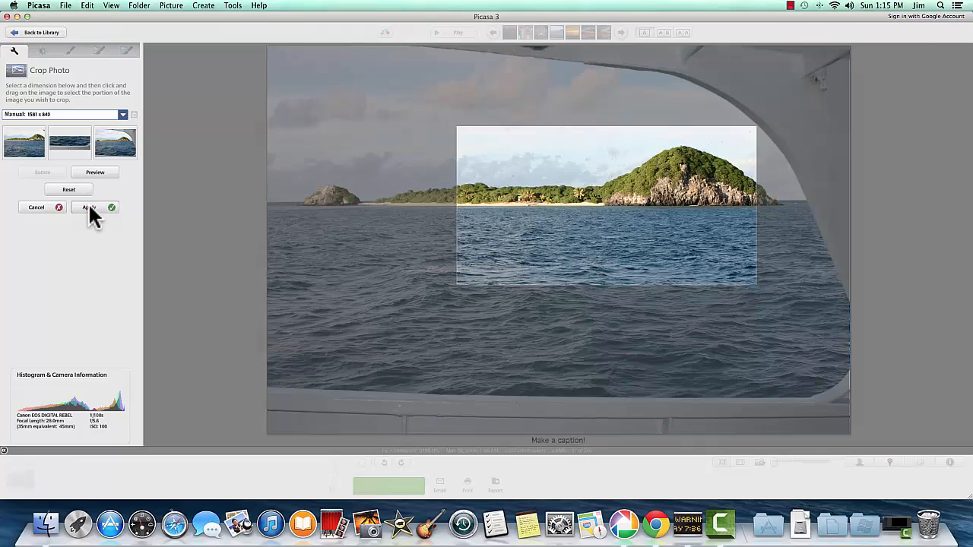
click(91, 207)
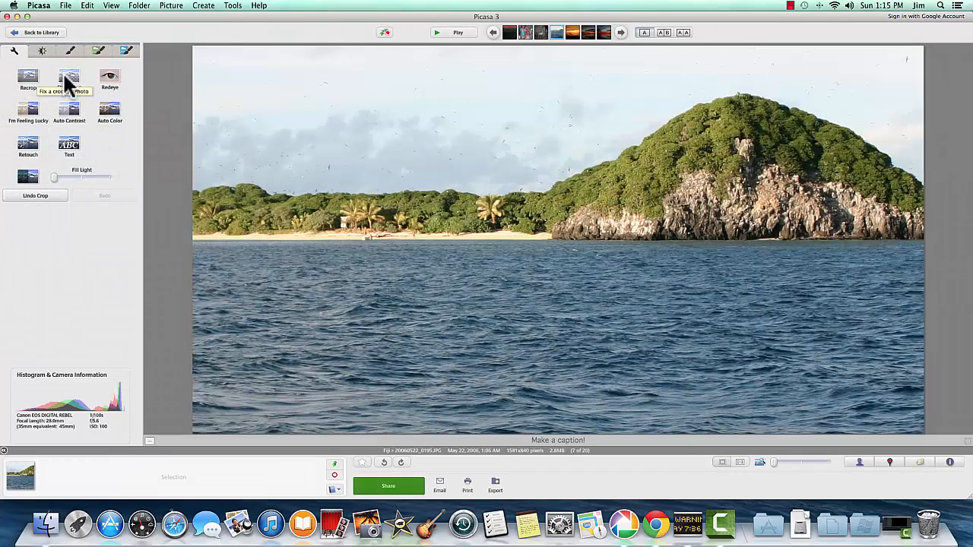
click(36, 32)
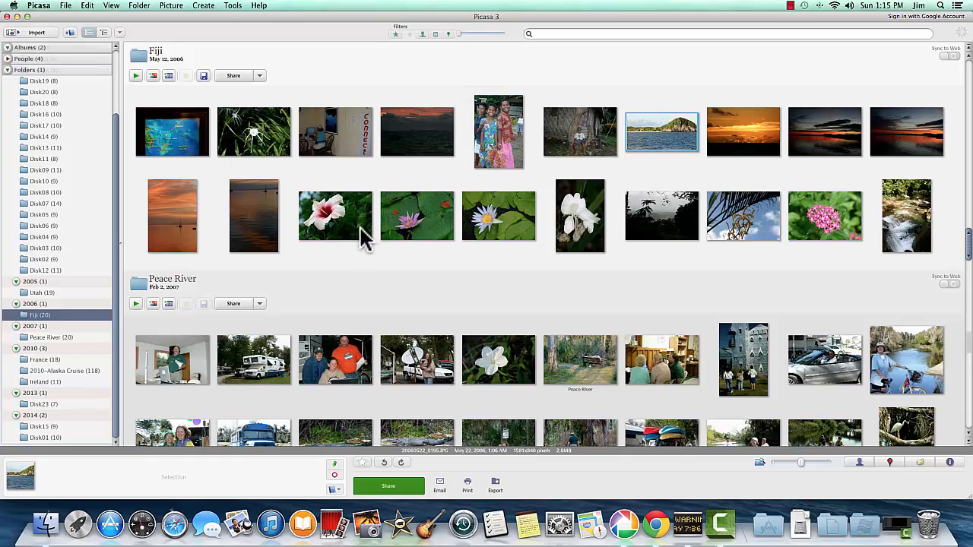
mouse_move(388, 251)
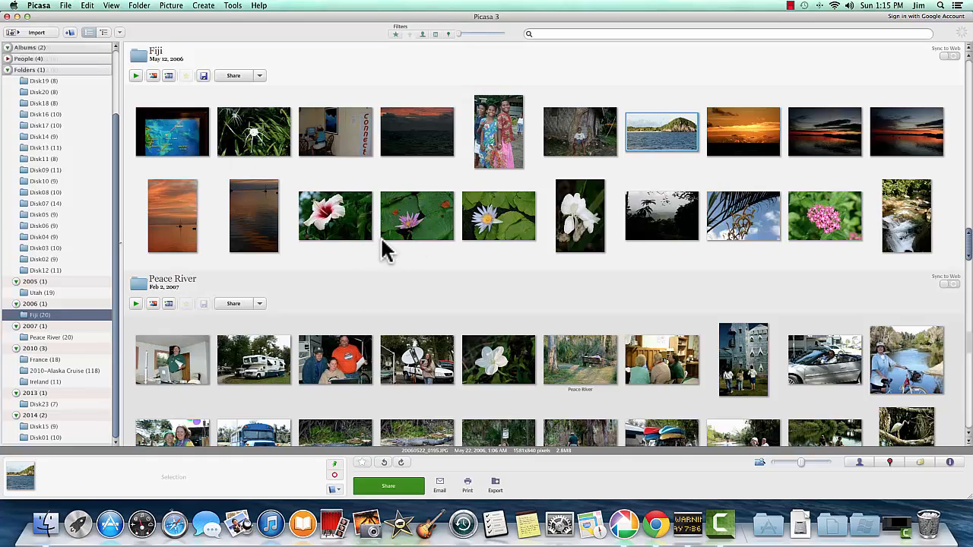